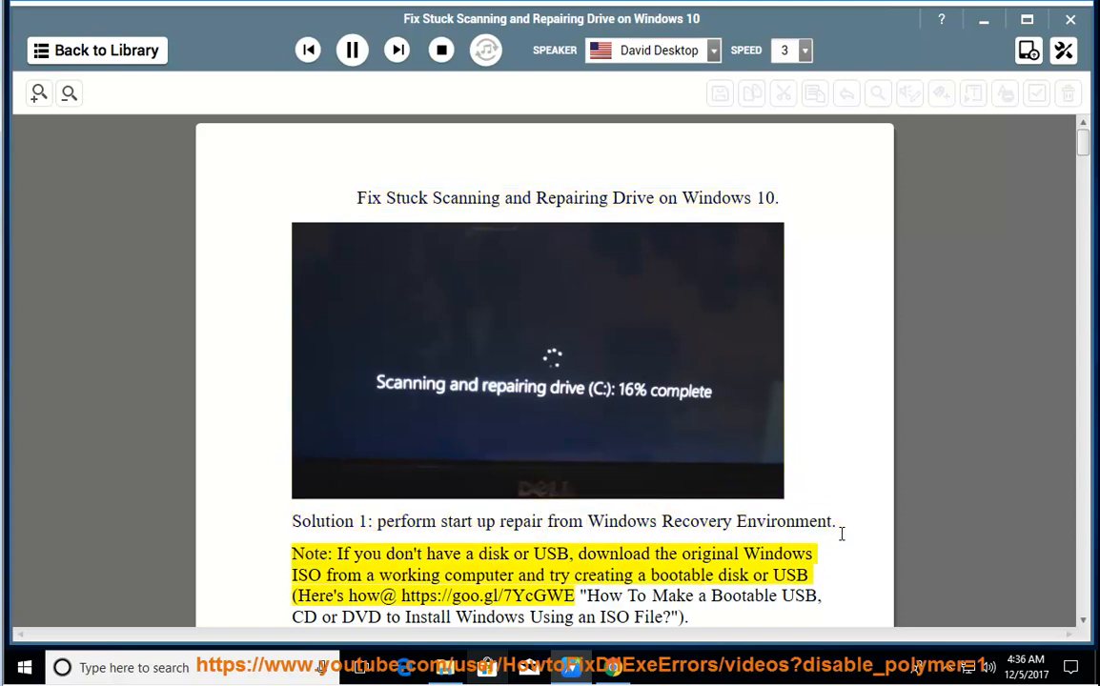
Step: Follow the read-aloud from the title down through Solution 1's bootable-media and BIOS steps
scroll(down, 3)
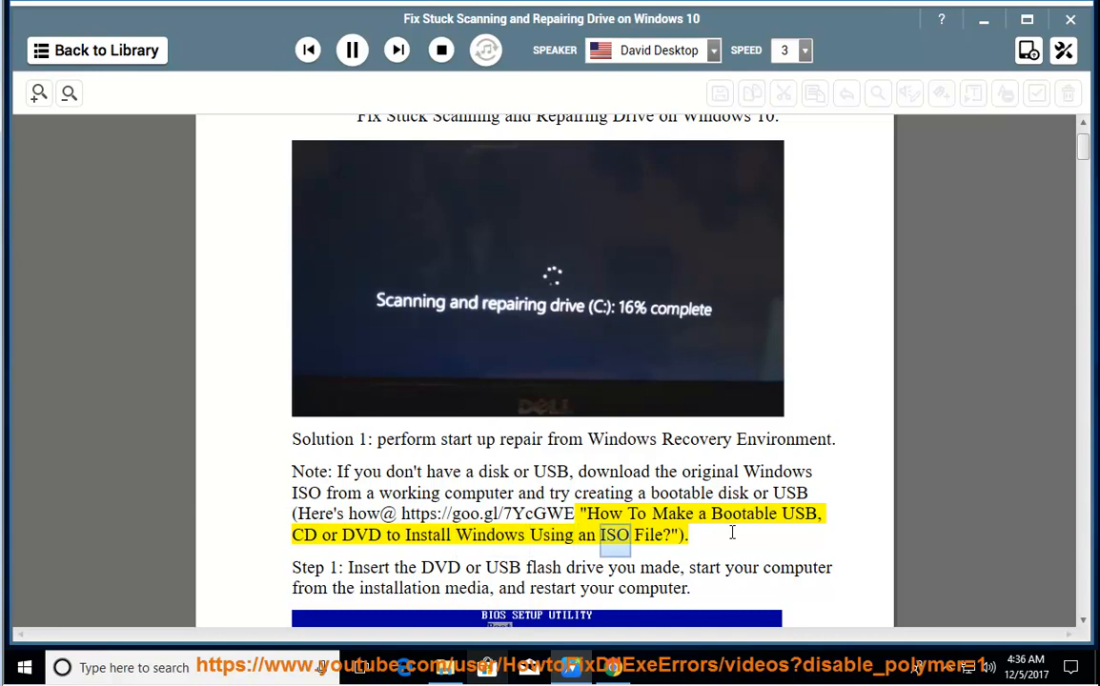
scroll(down, 3)
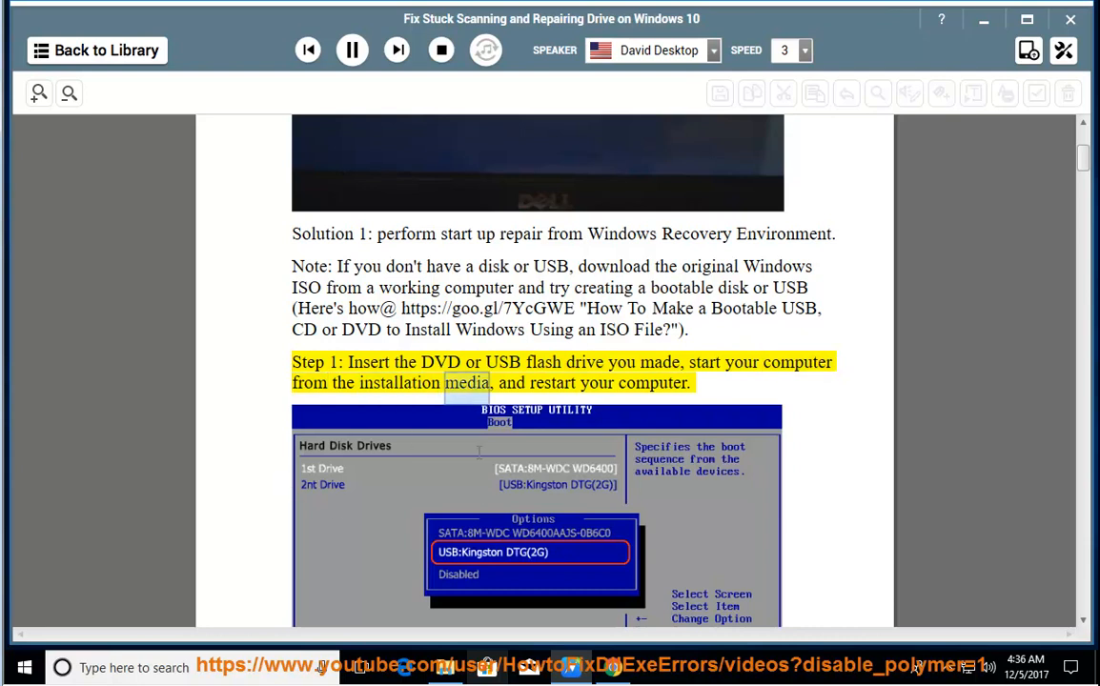
scroll(down, 3)
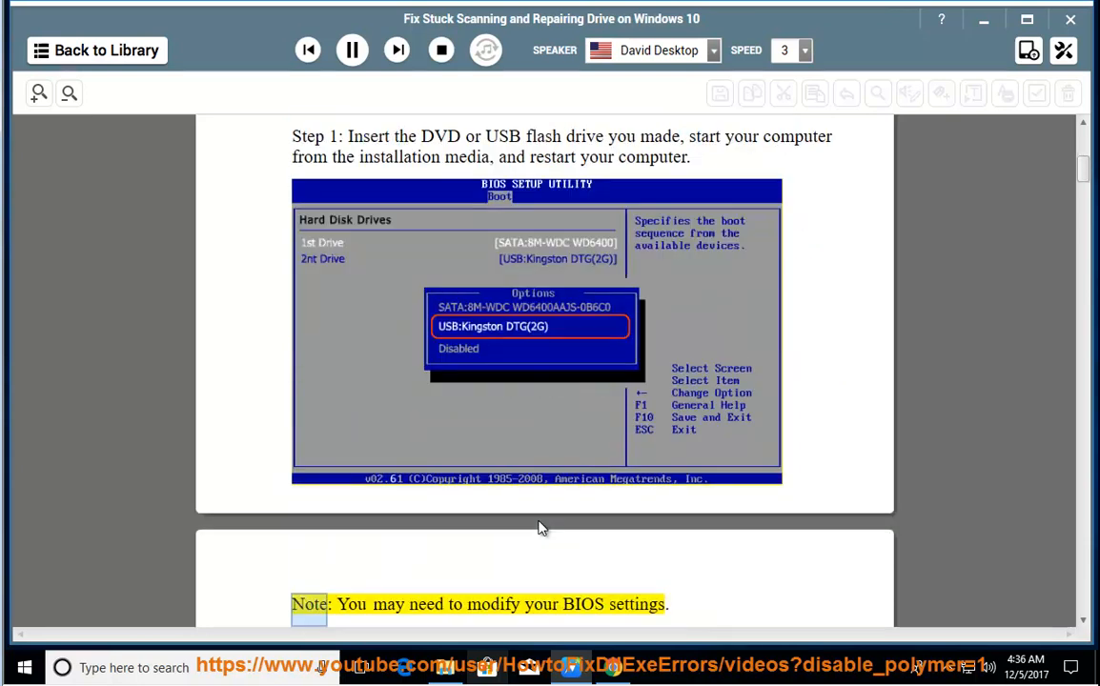
double_click(637, 604)
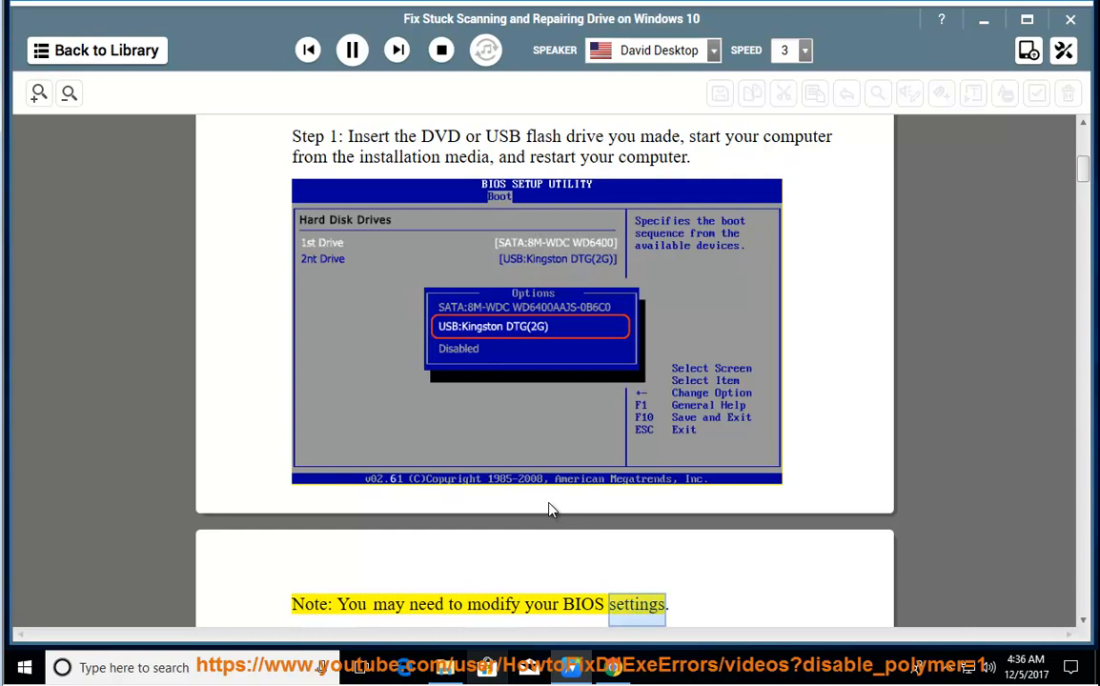
scroll(down, 3)
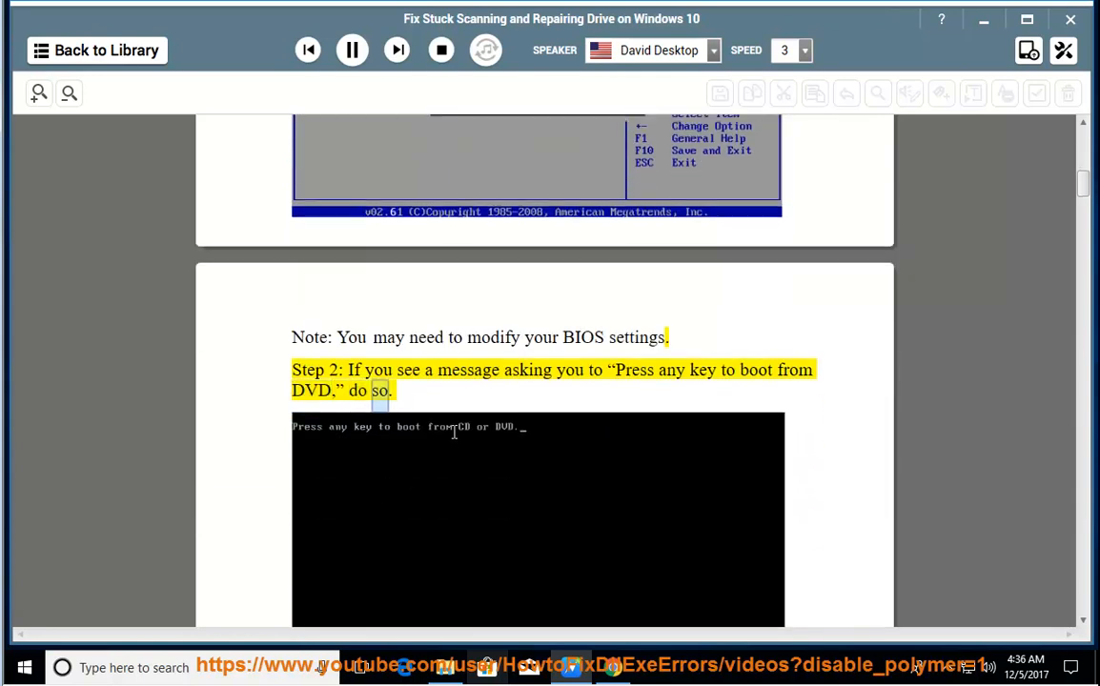
scroll(down, 3)
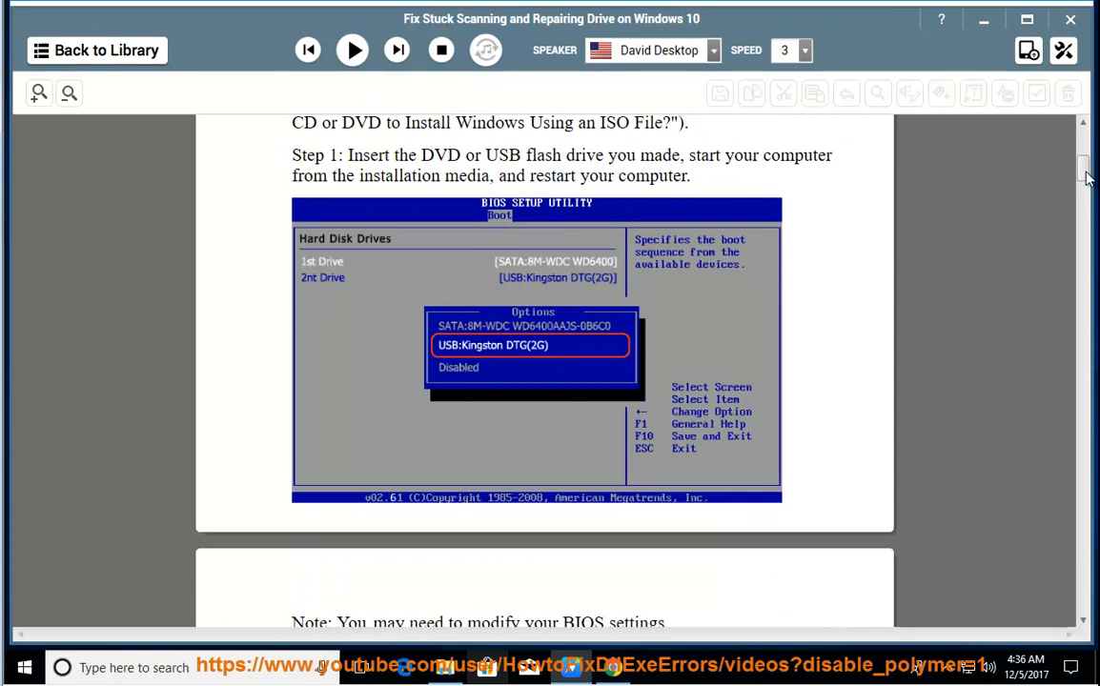
Step: Resume playback and follow it through the Recovery Environment and Choose an option steps
scroll(down, 3)
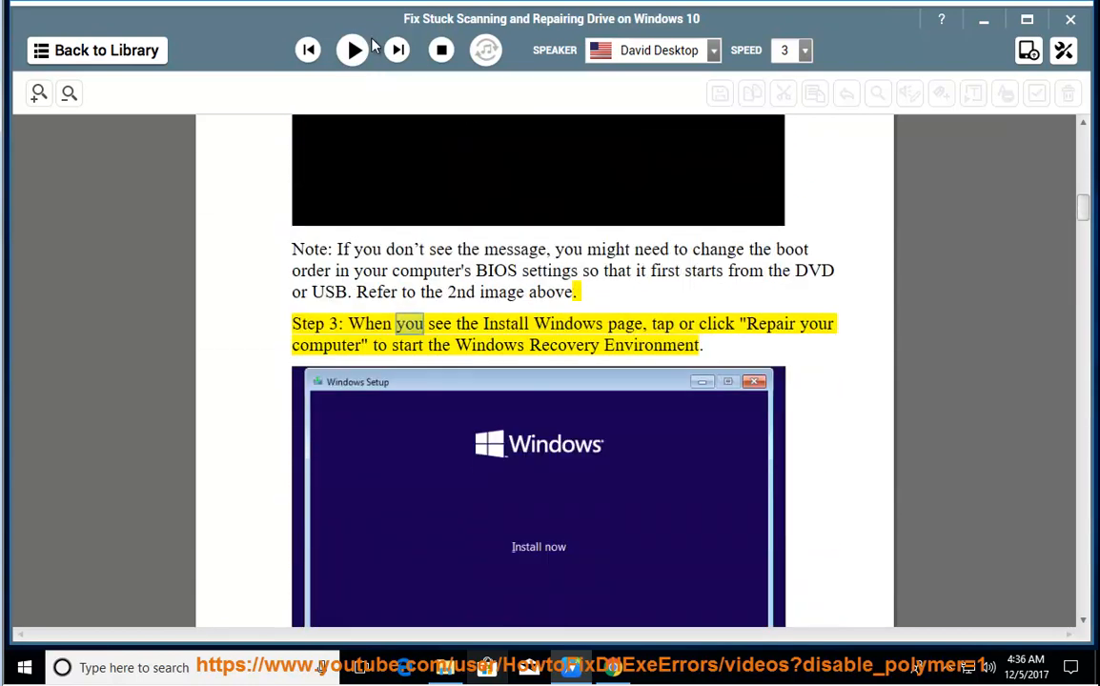
click(351, 50)
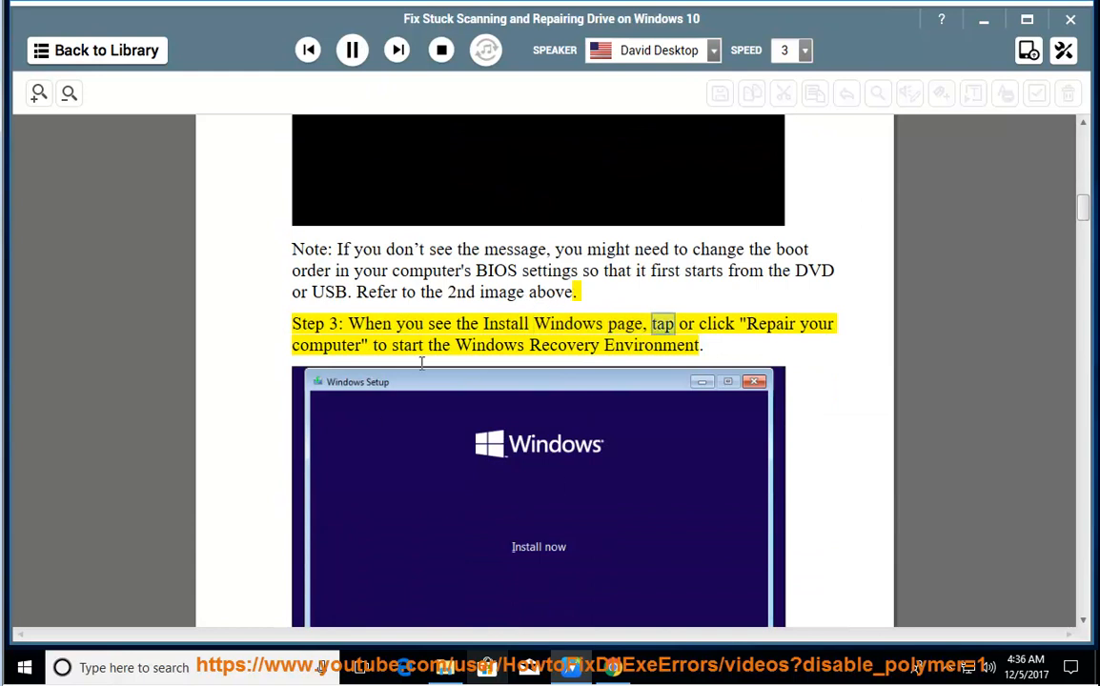
scroll(down, 3)
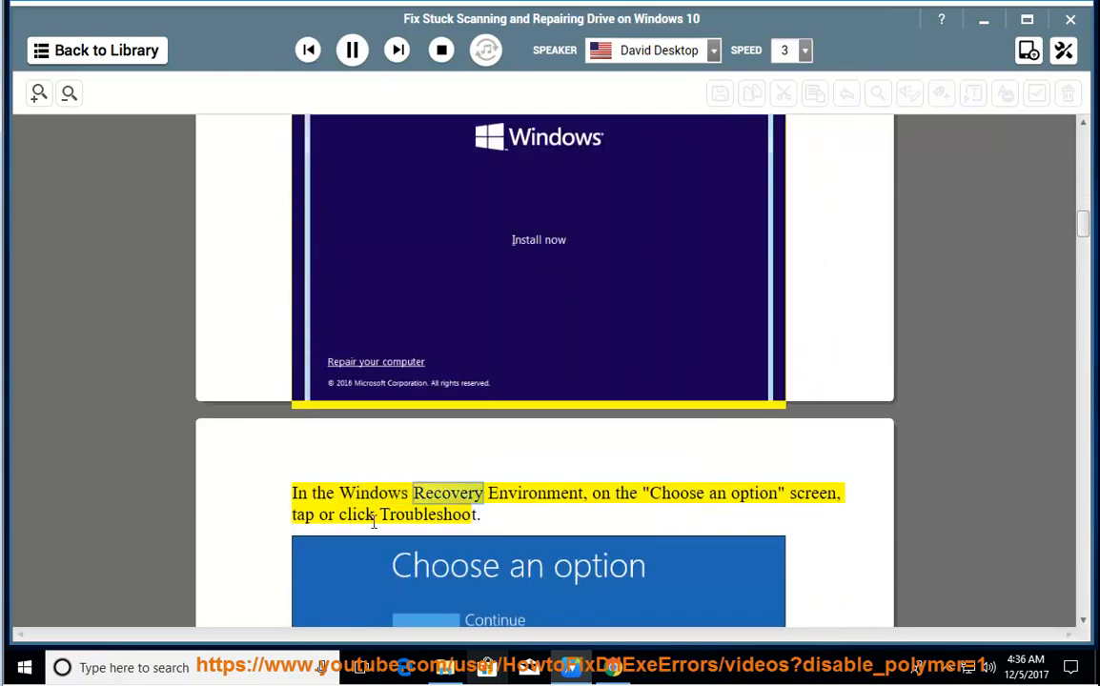
scroll(down, 3)
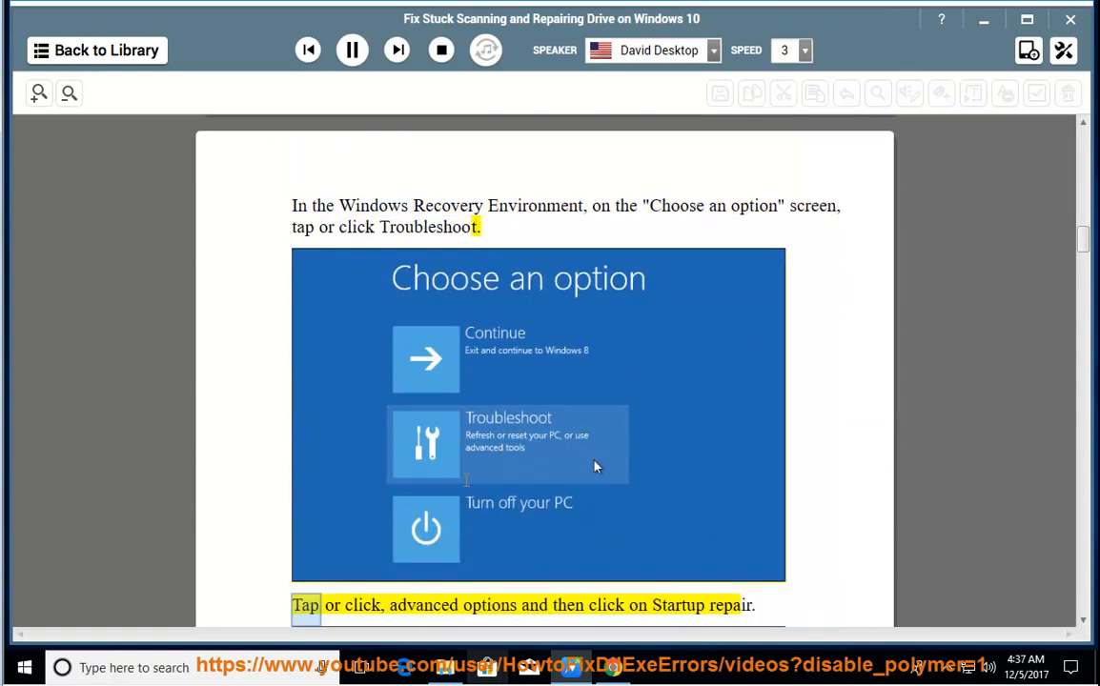
scroll(down, 3)
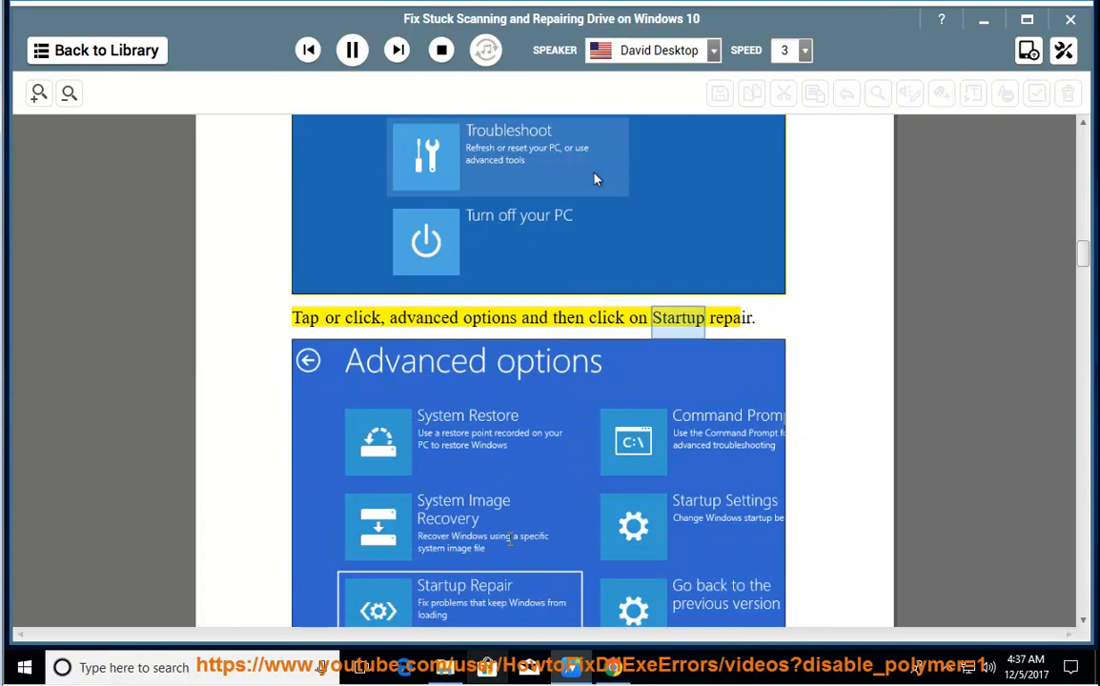
Step: Keep scrolling with the reading through Advanced options, Startup Repair and the clean-install links
scroll(down, 3)
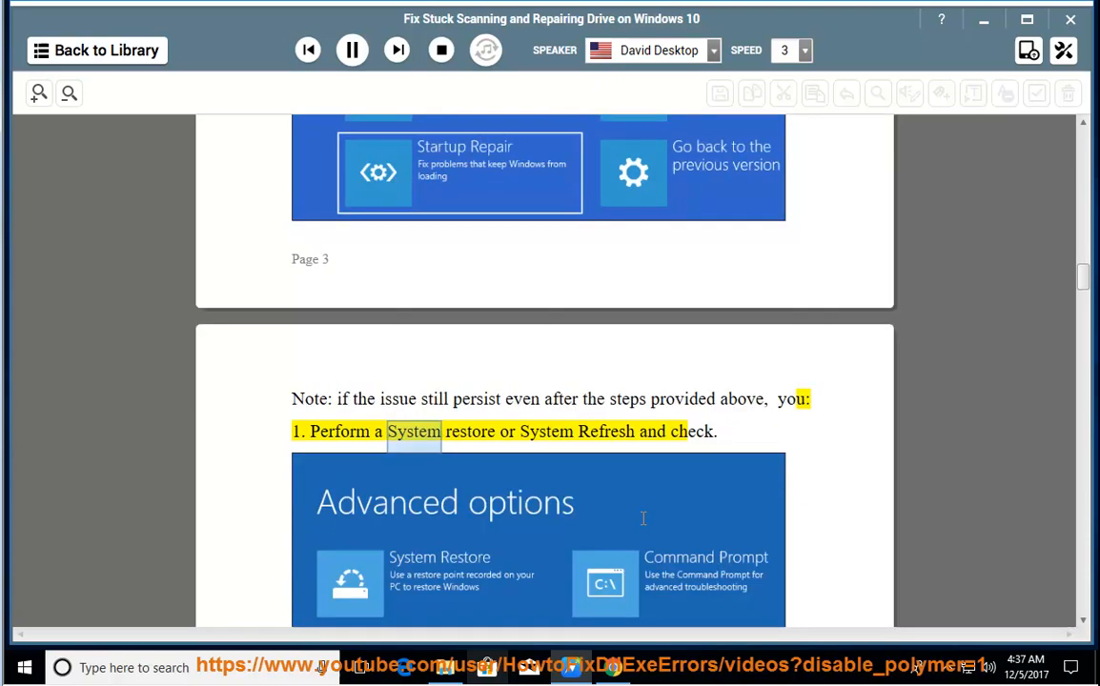
scroll(down, 3)
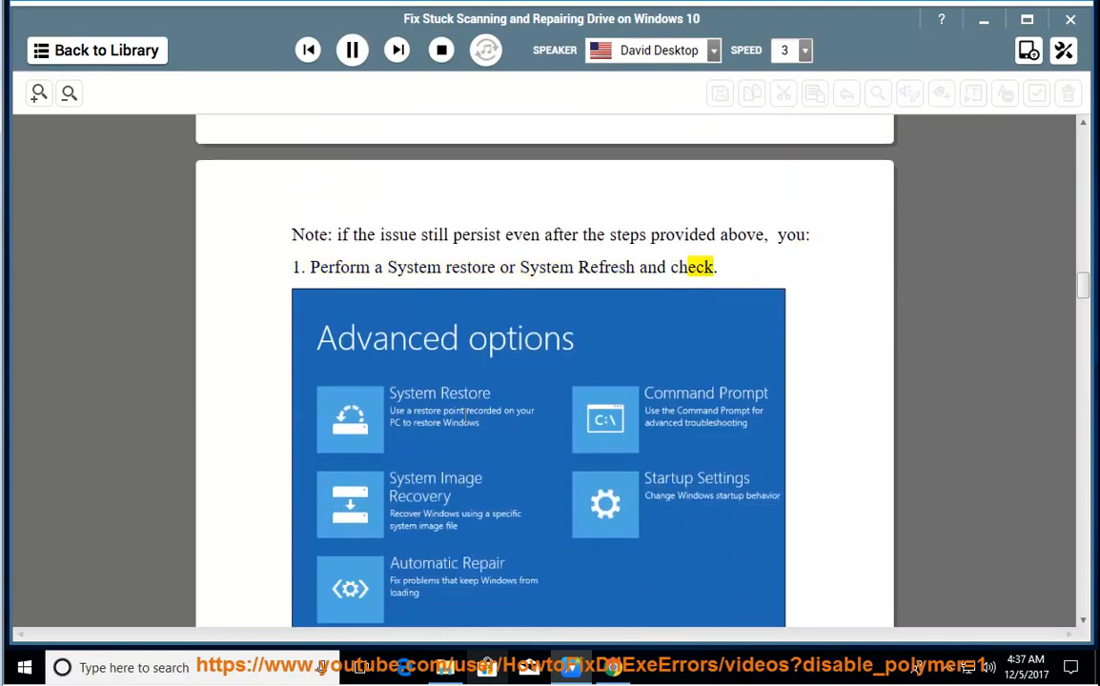
scroll(down, 3)
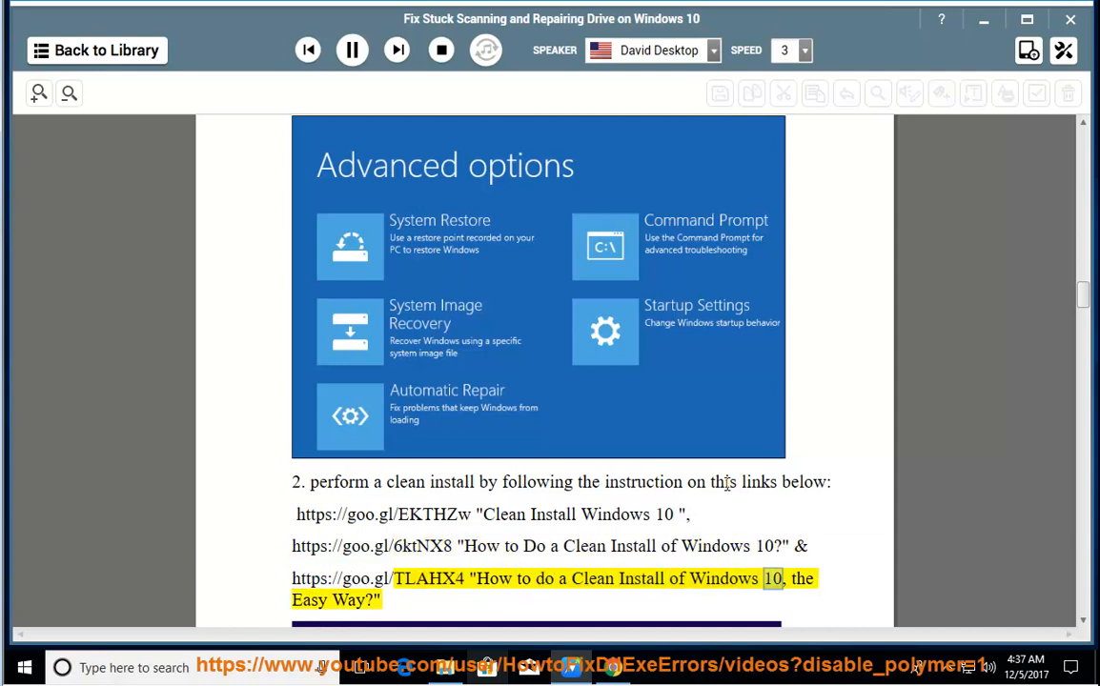
scroll(down, 3)
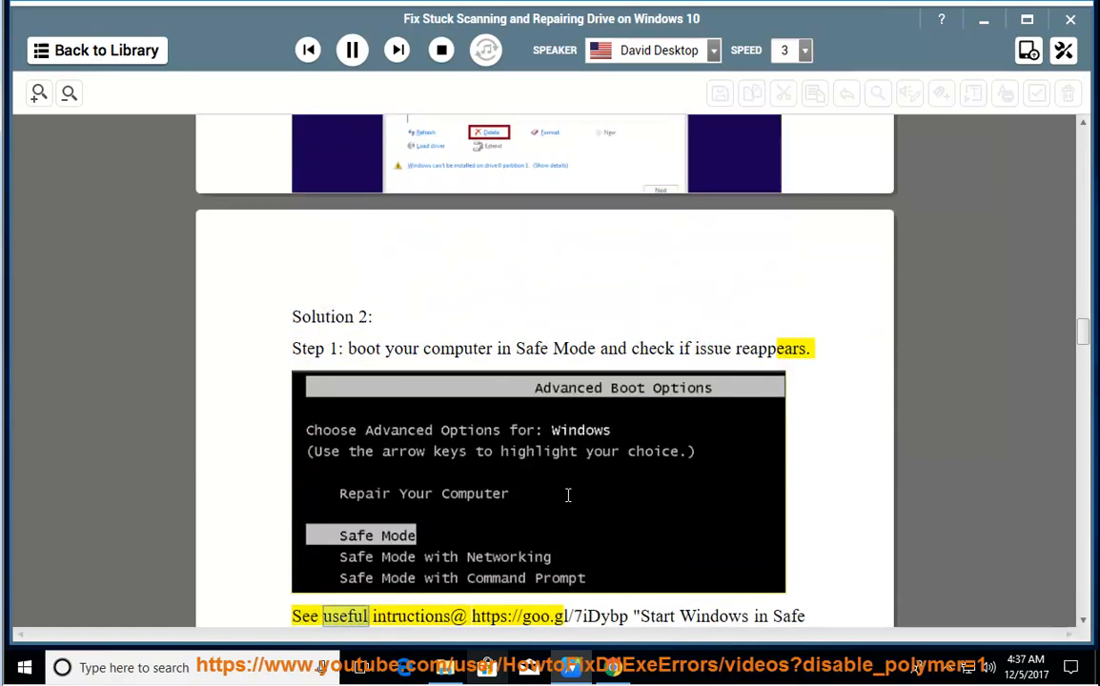
Step: Follow the reading through Solution 2's Safe Mode and System File Checker steps to the CHKDSK step
scroll(down, 3)
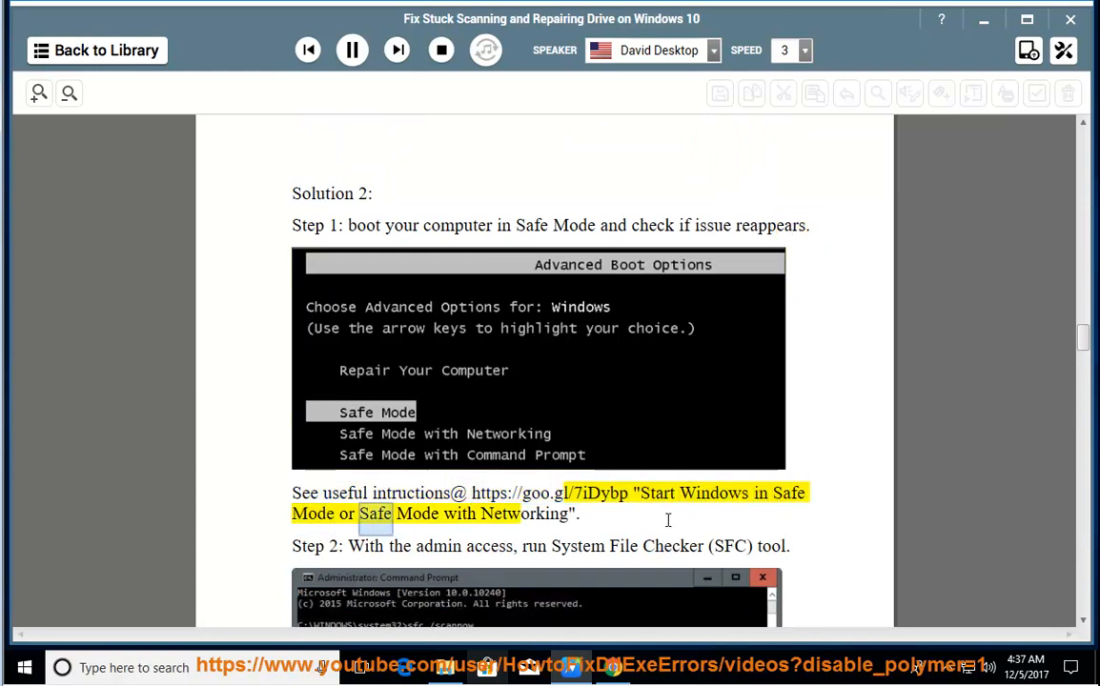
scroll(down, 3)
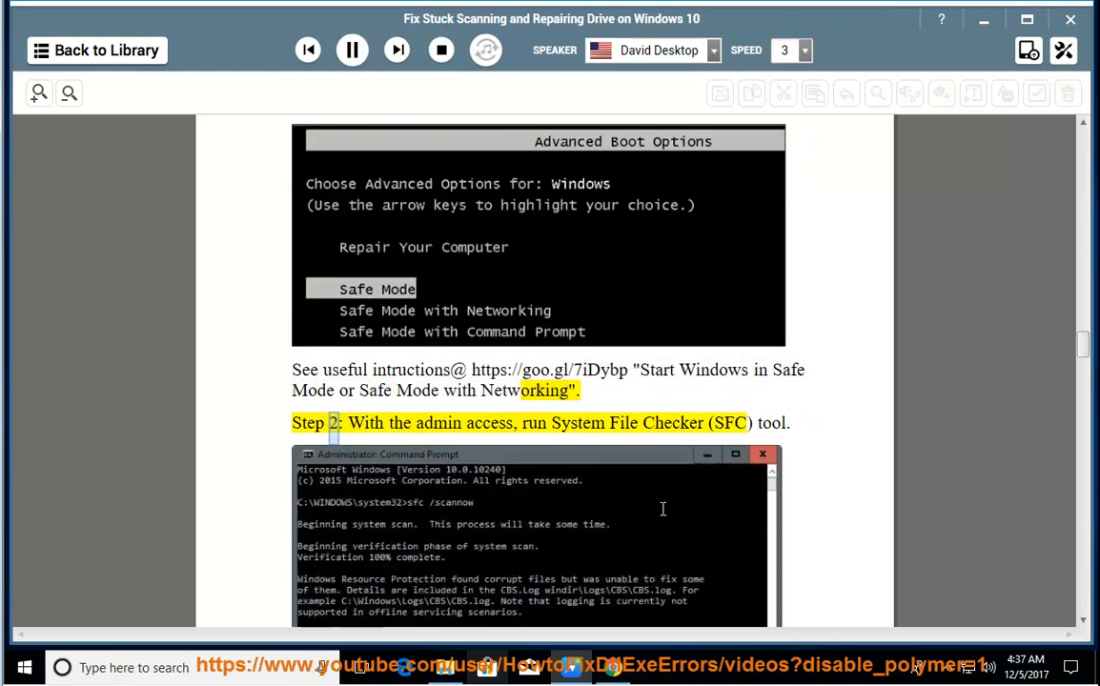
scroll(down, 3)
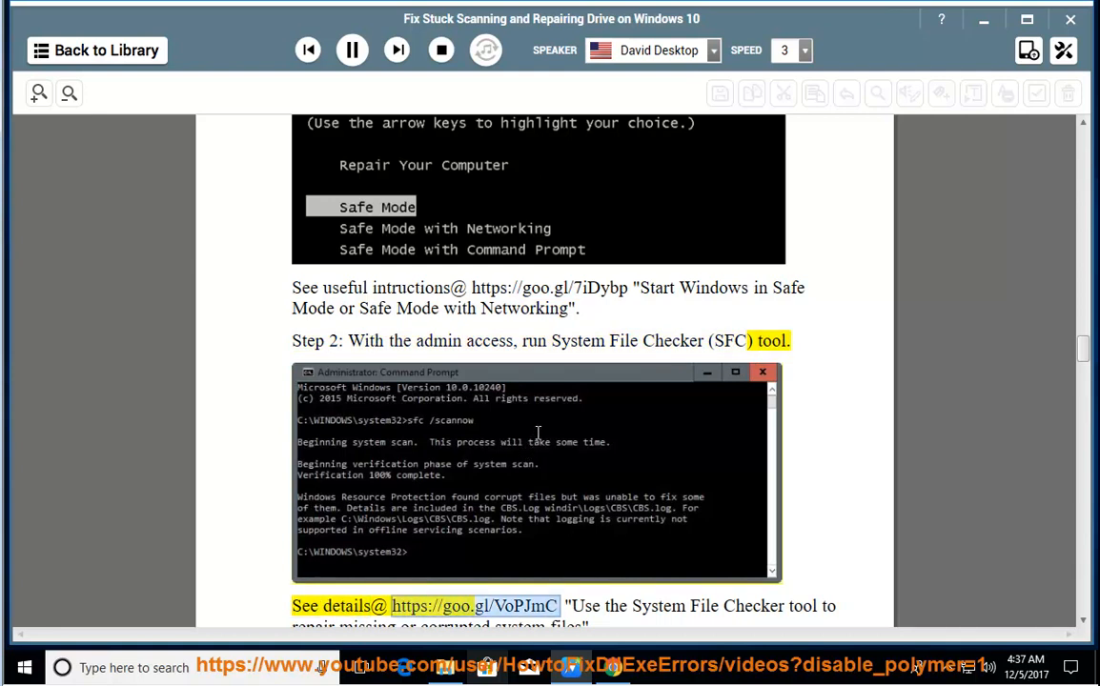
scroll(down, 3)
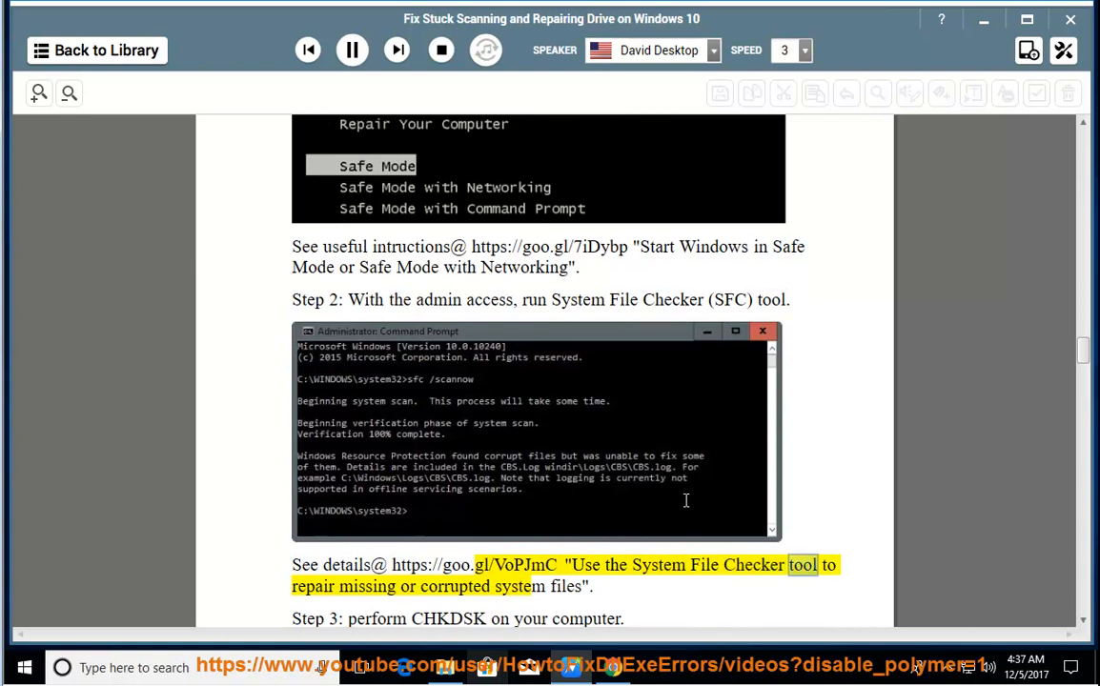
click(351, 50)
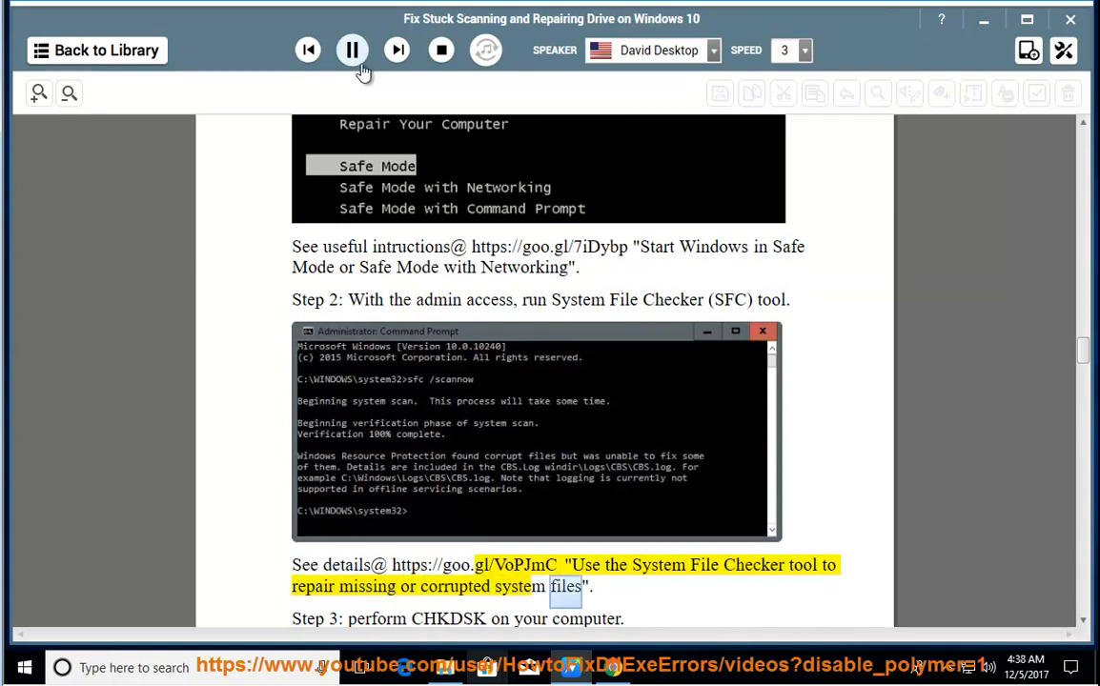
Step: Pause the reading and launch an administrator Command Prompt from the search results
click(351, 49)
text(c)
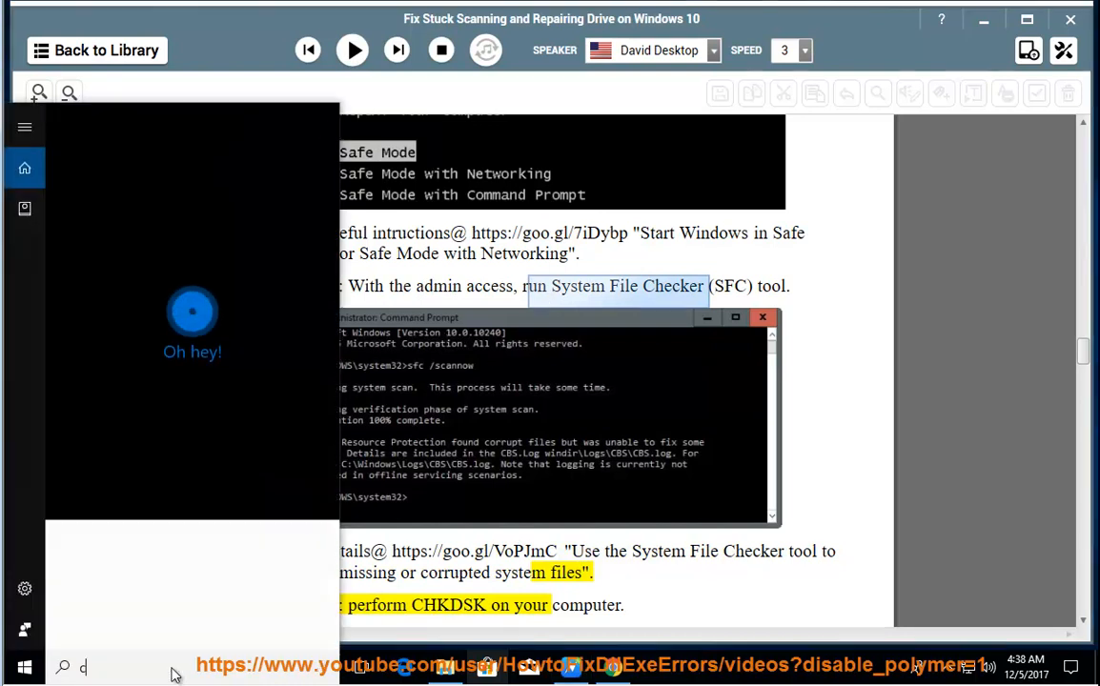
text(md)
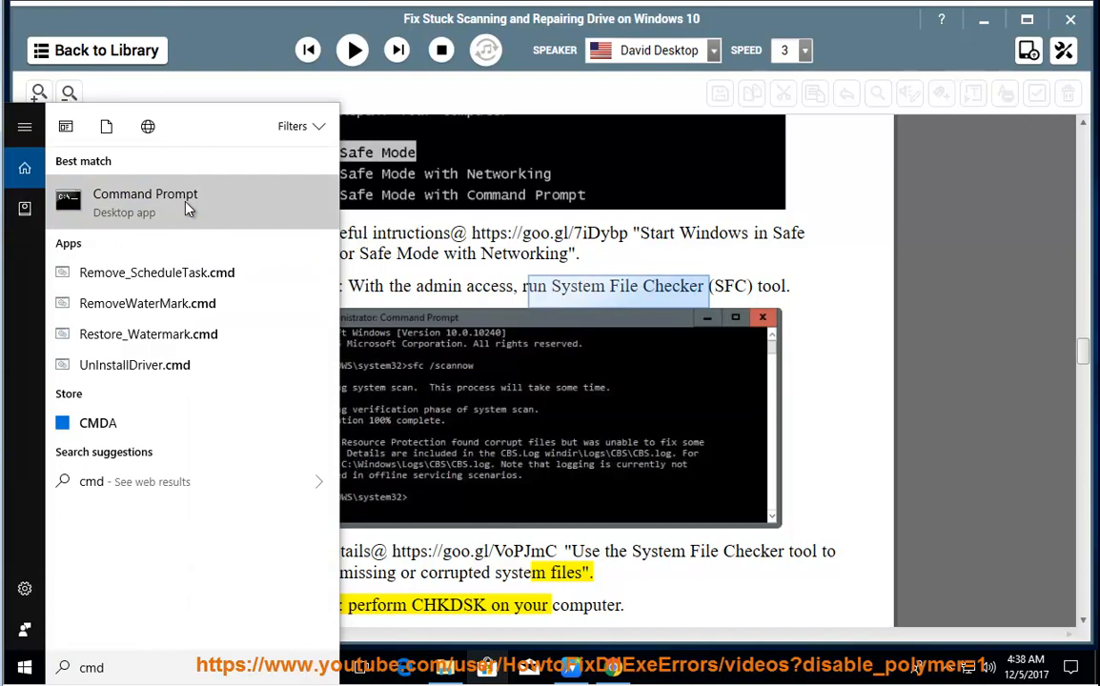
click(145, 200)
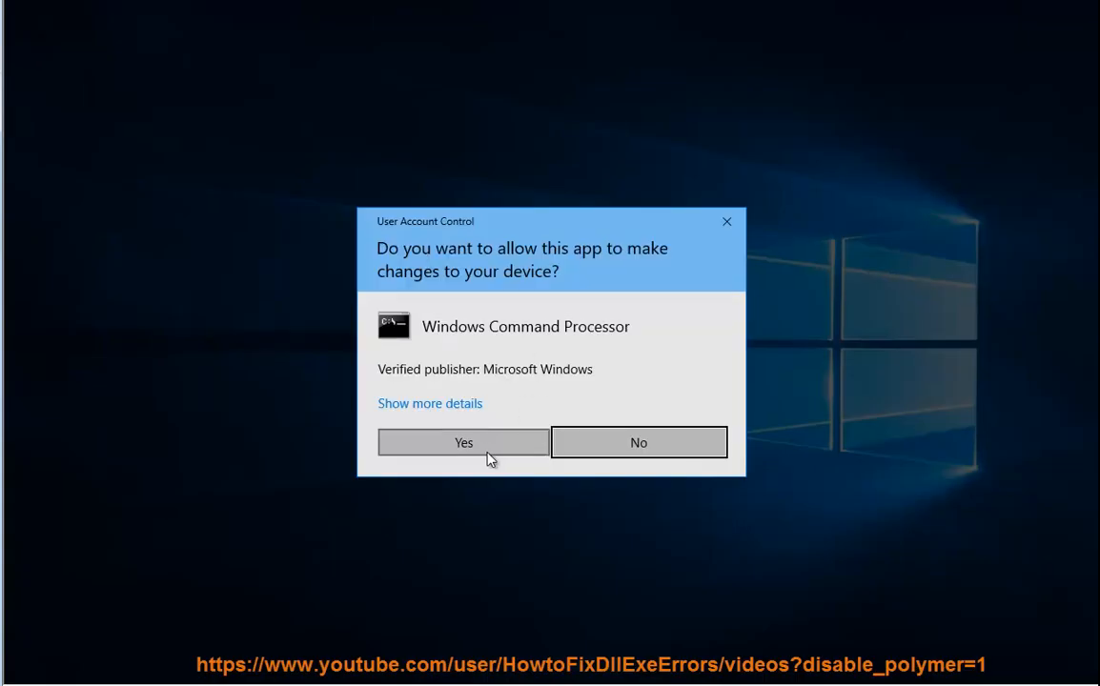
click(464, 442)
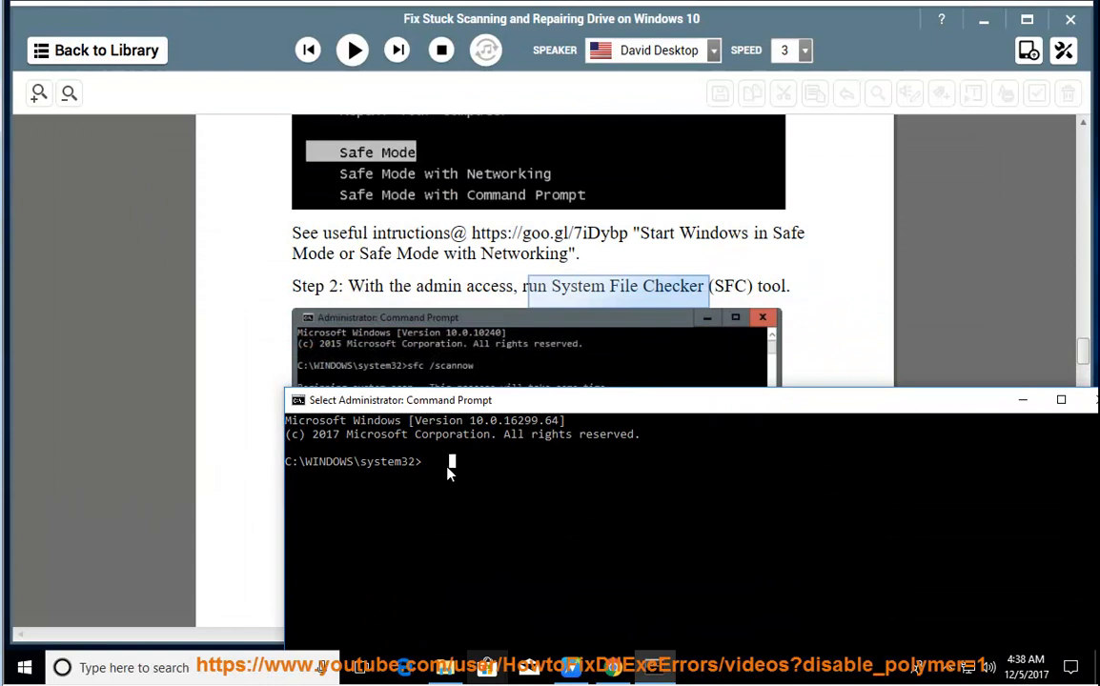
Step: Enter SFC /SCANNOW PRESS ENTER at the prompt, close the window and resume the read-aloud
text(SFC /SC)
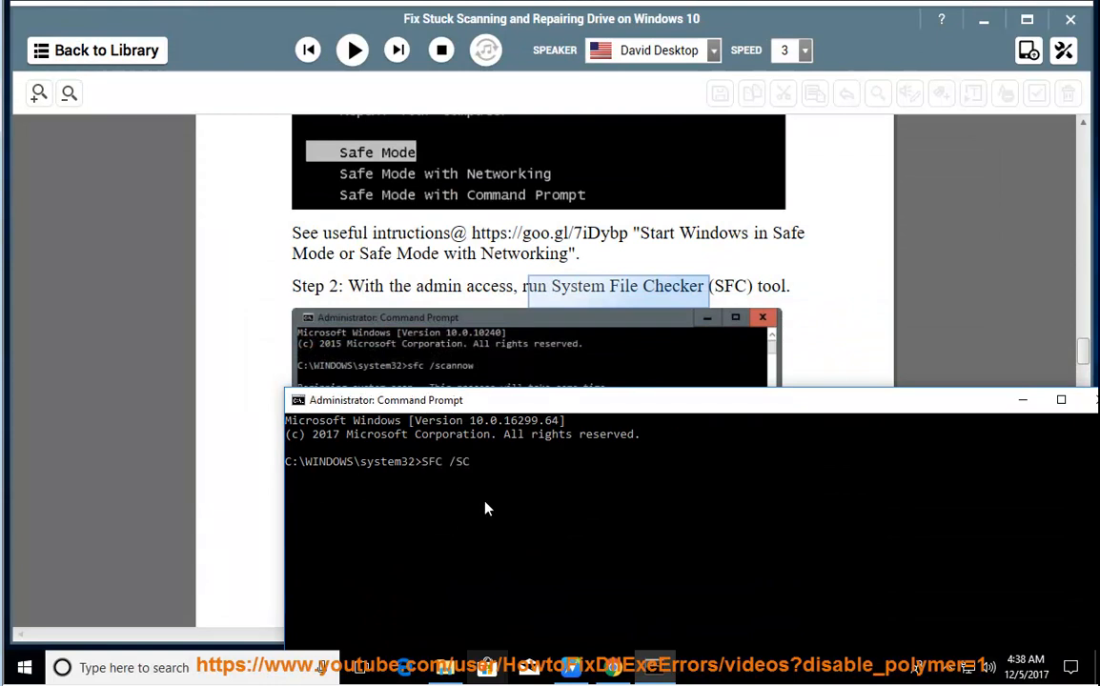
text(ANNOW)
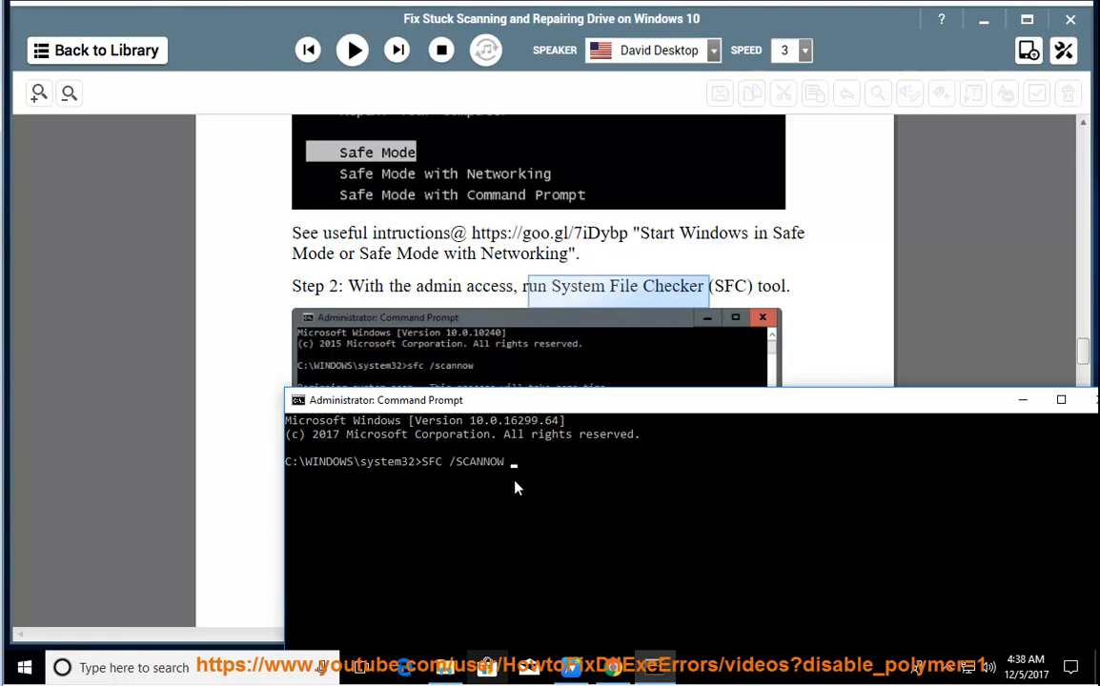
text(PRESS ENTER NOW.)
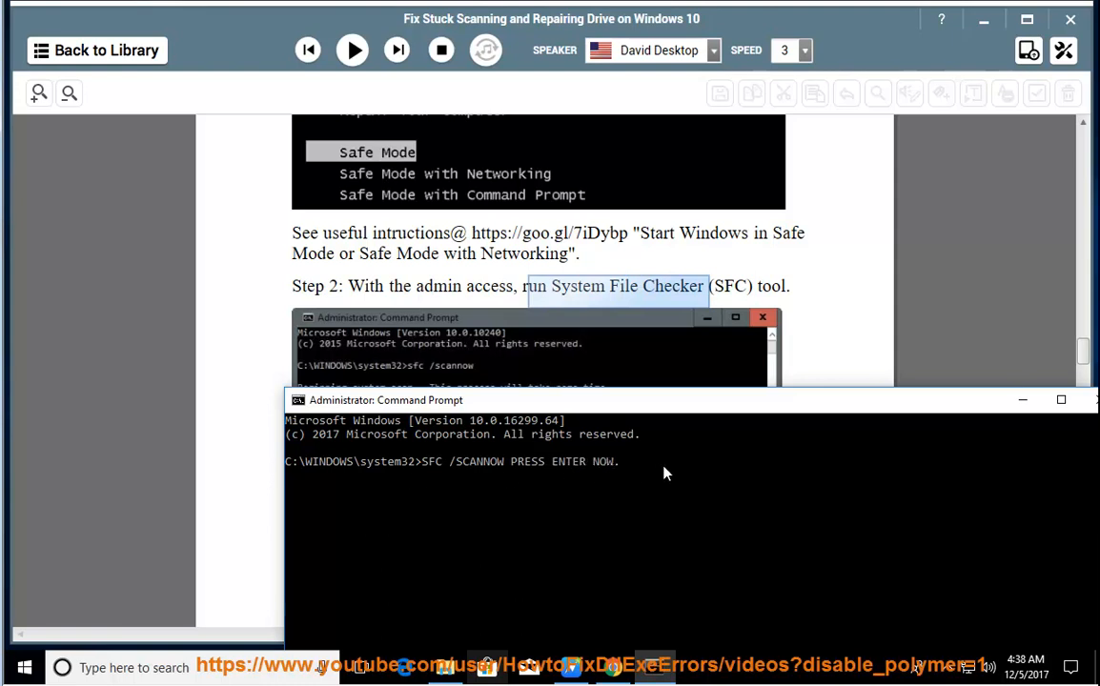
key(enter)
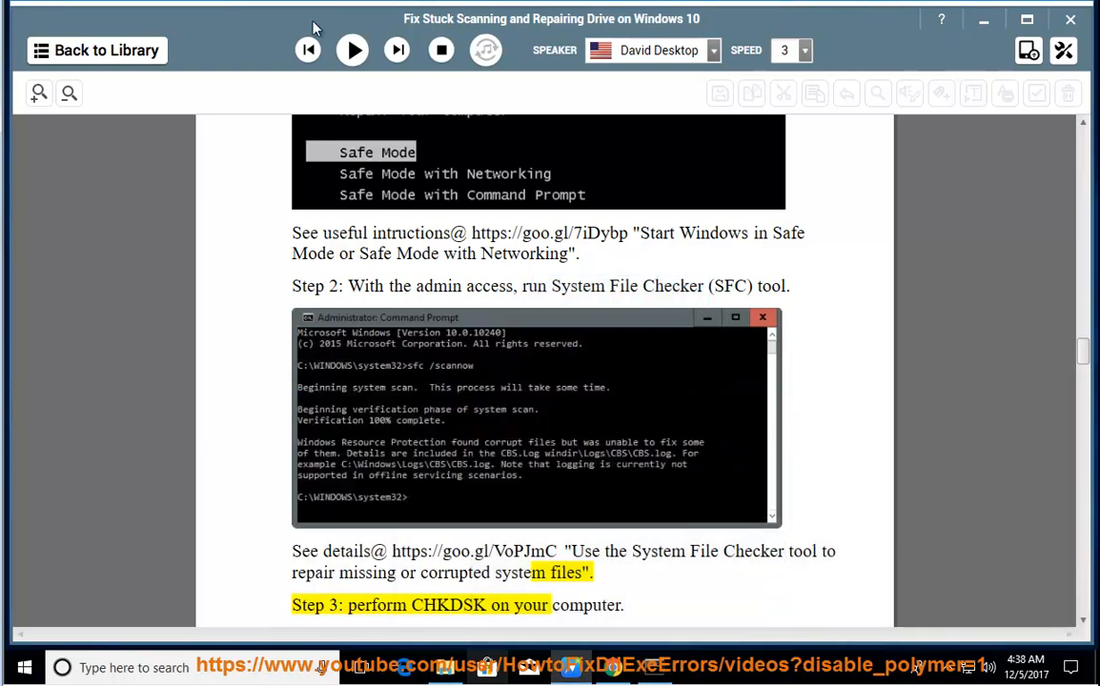
click(351, 50)
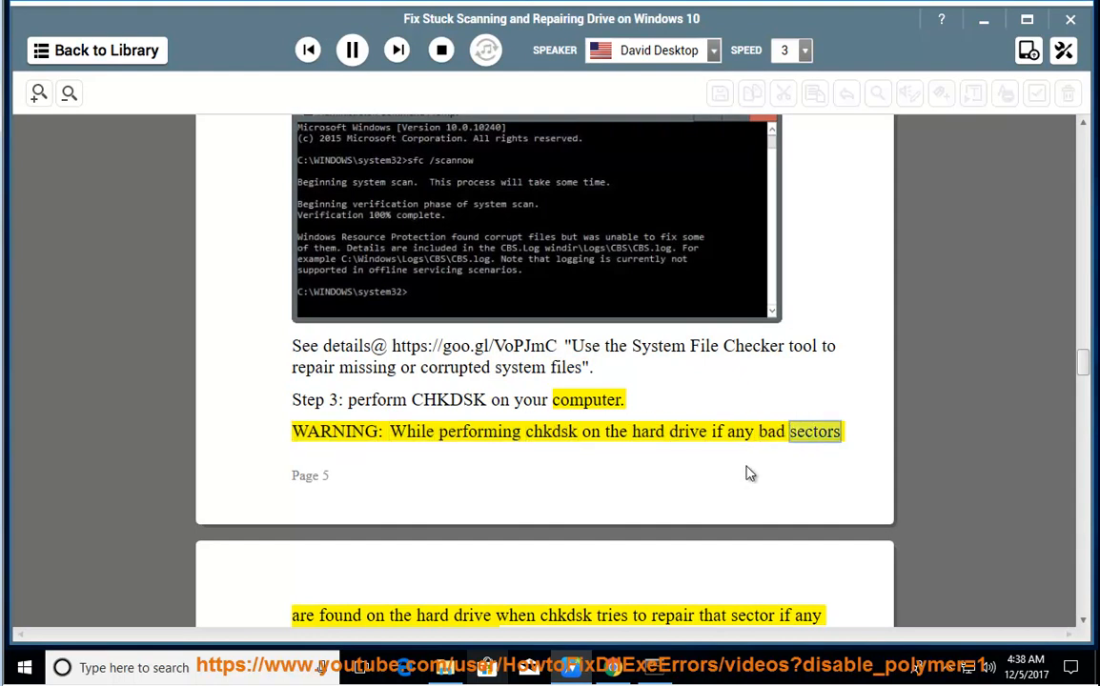
Step: Follow the CHKDSK section, highlighting the chkdsk /f, /f /r and CMD notes, then pause
scroll(down, 3)
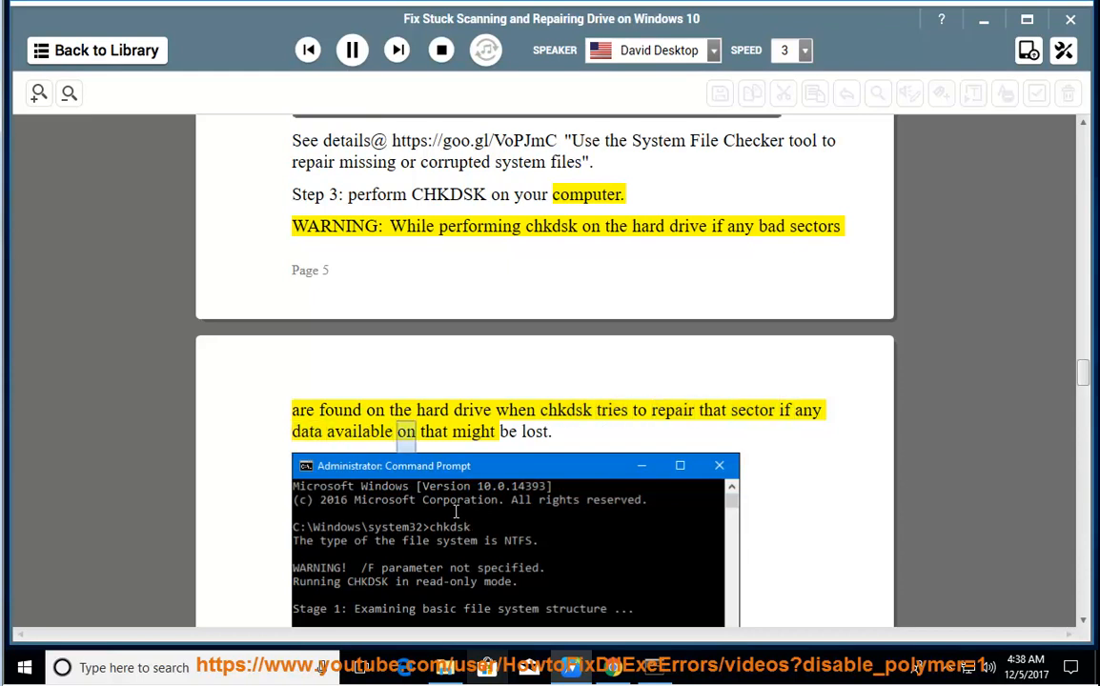
scroll(down, 3)
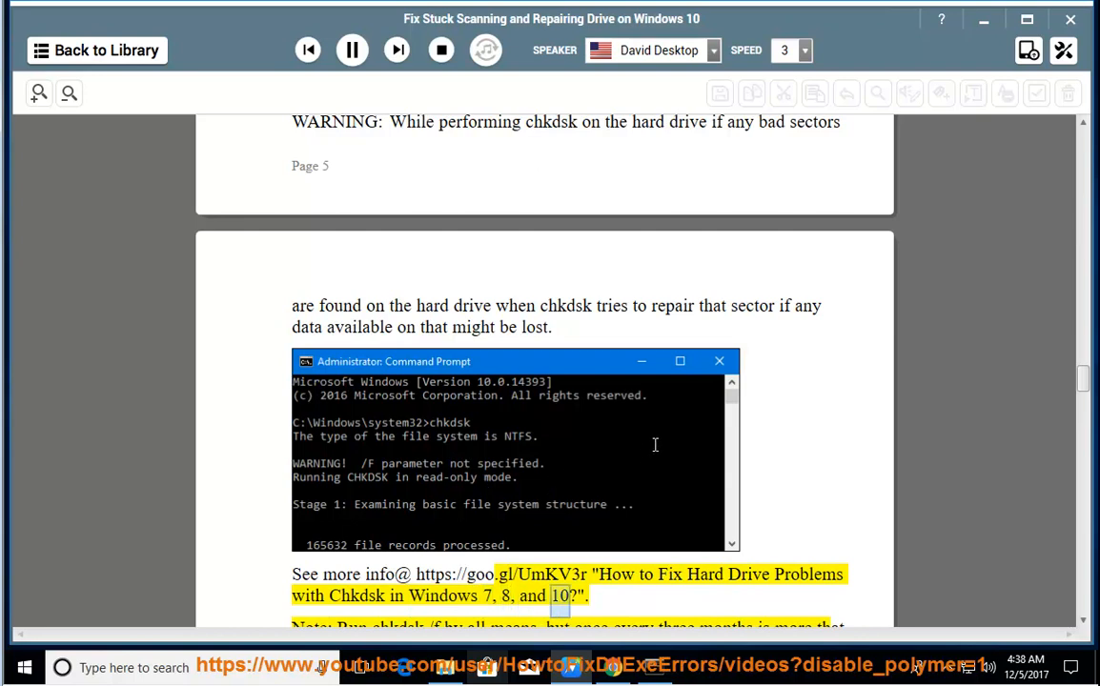
scroll(down, 3)
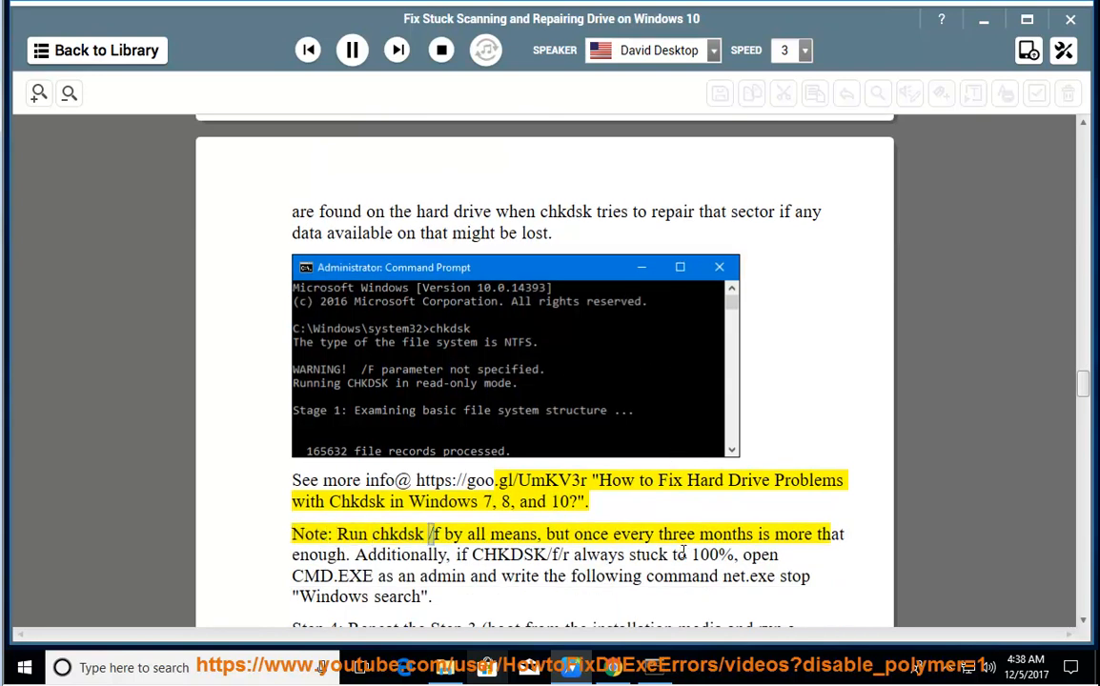
double_click(675, 534)
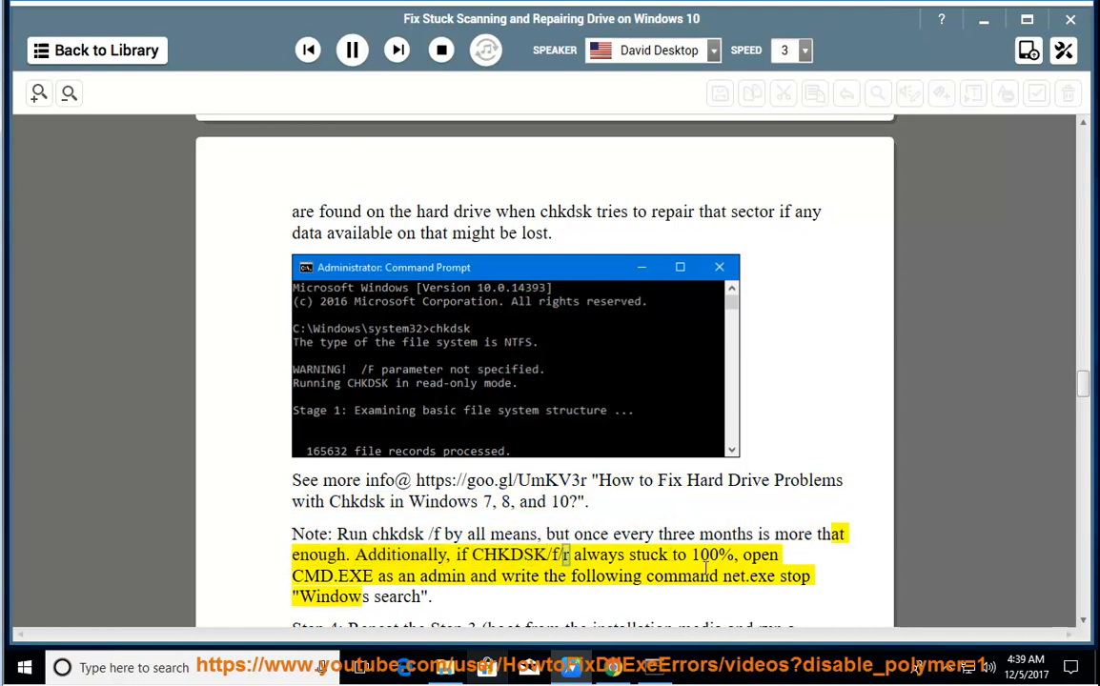
double_click(313, 576)
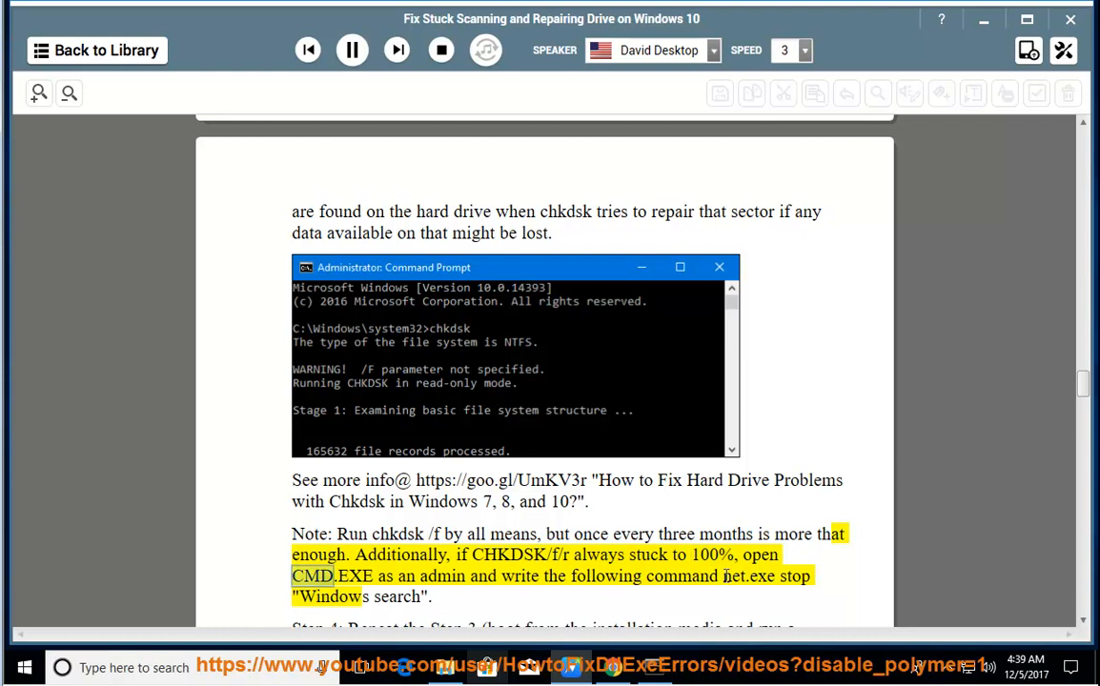
double_click(606, 576)
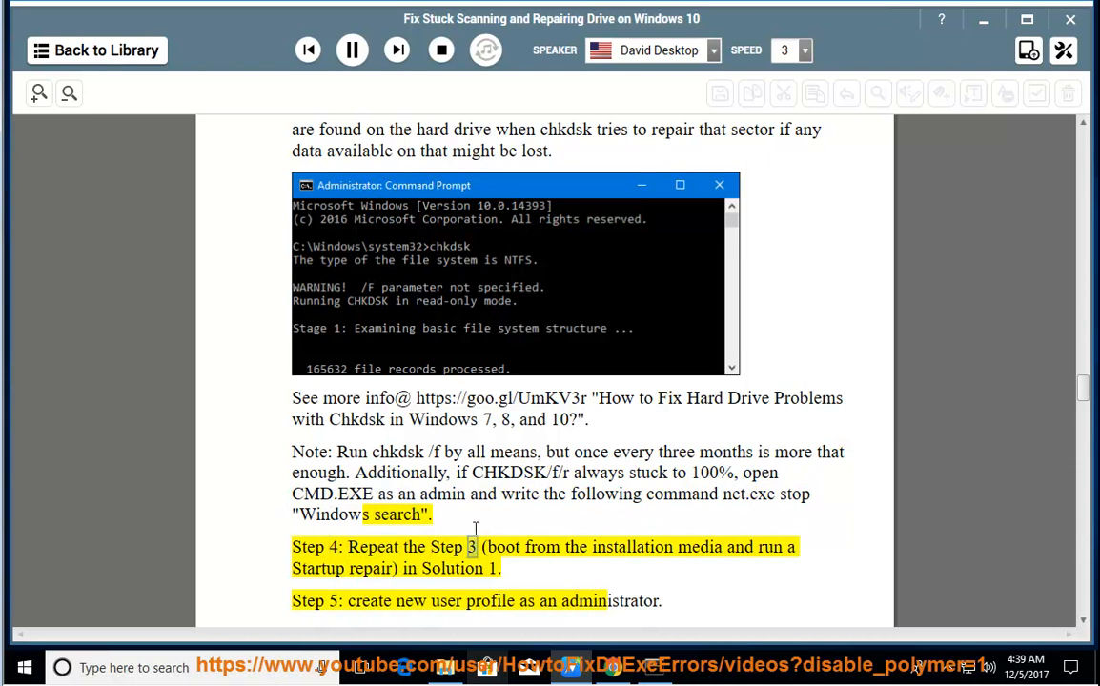
double_click(452, 568)
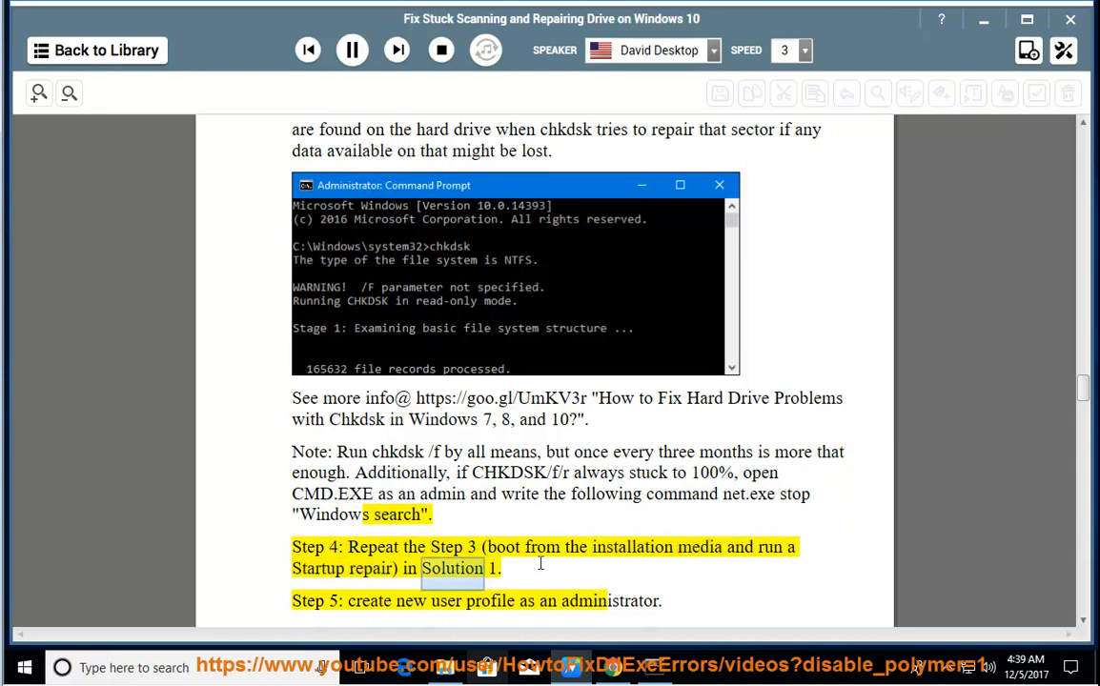
click(351, 49)
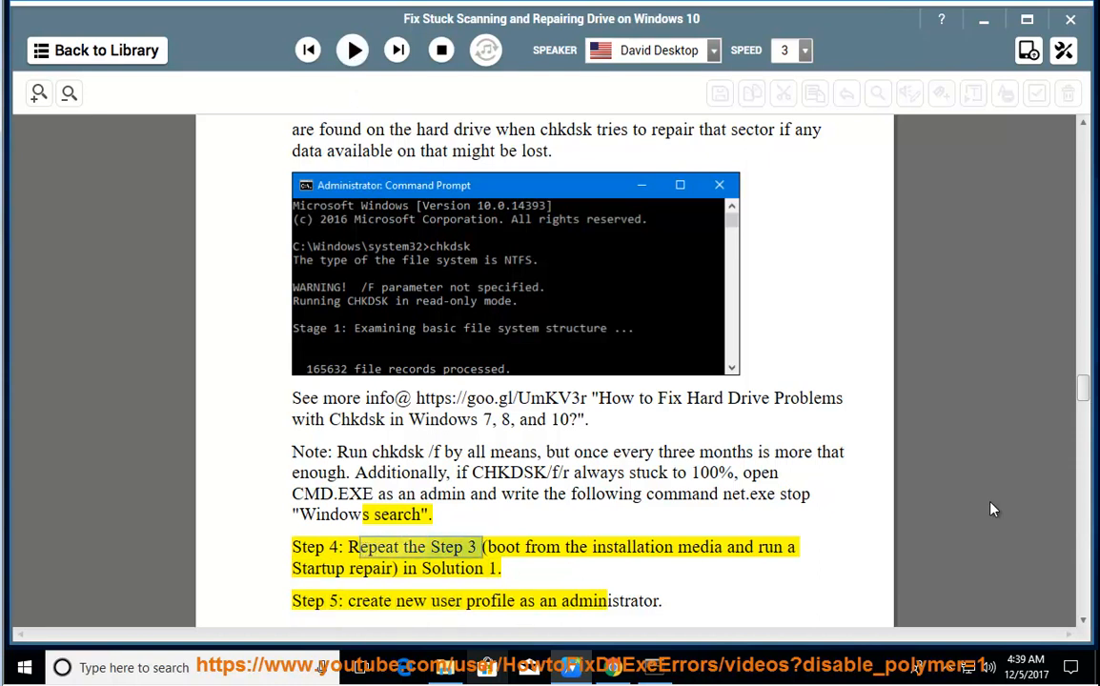
Step: Scroll through steps 4–5 and select the net.exe stop command text in the note
scroll(down, 3)
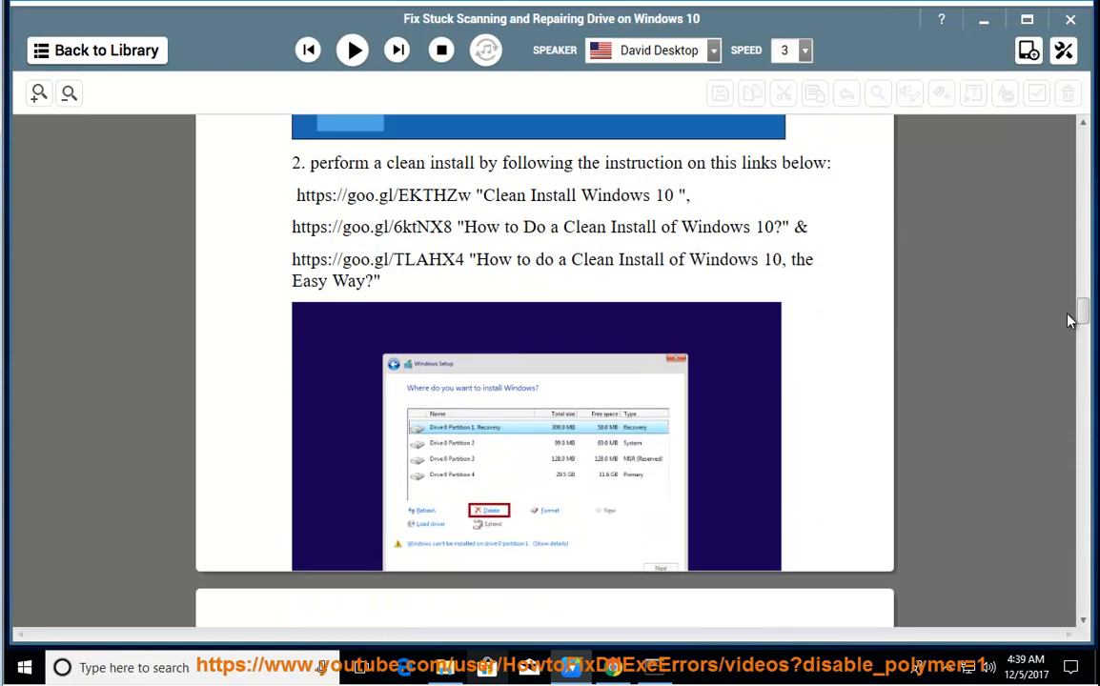
scroll(down, 3)
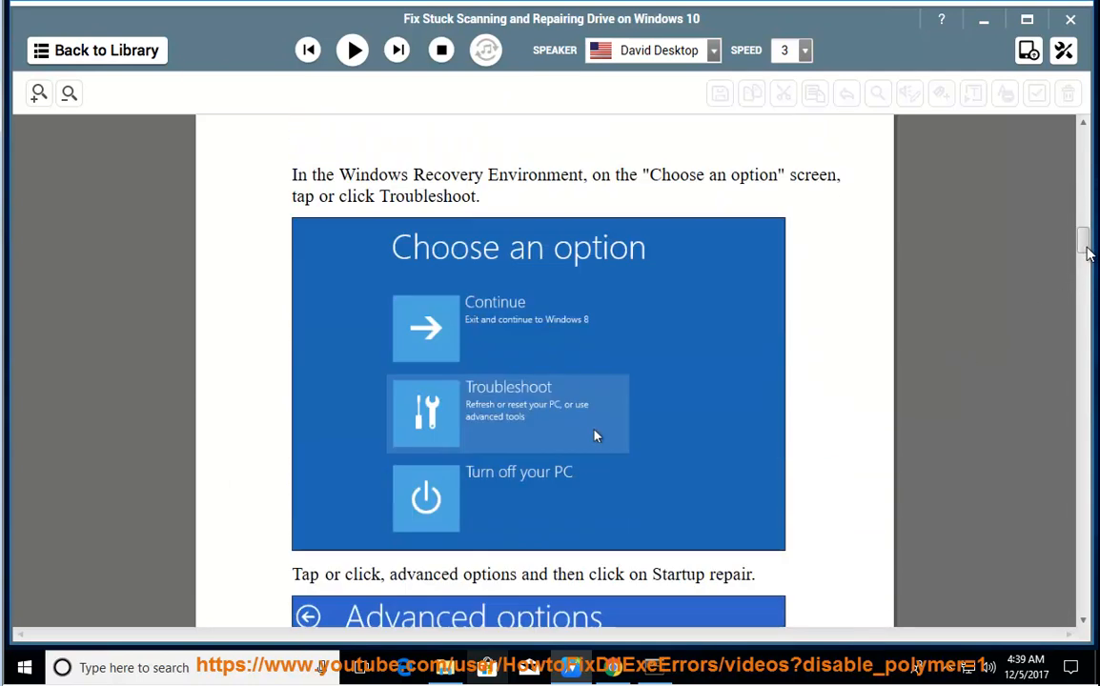
scroll(down, 3)
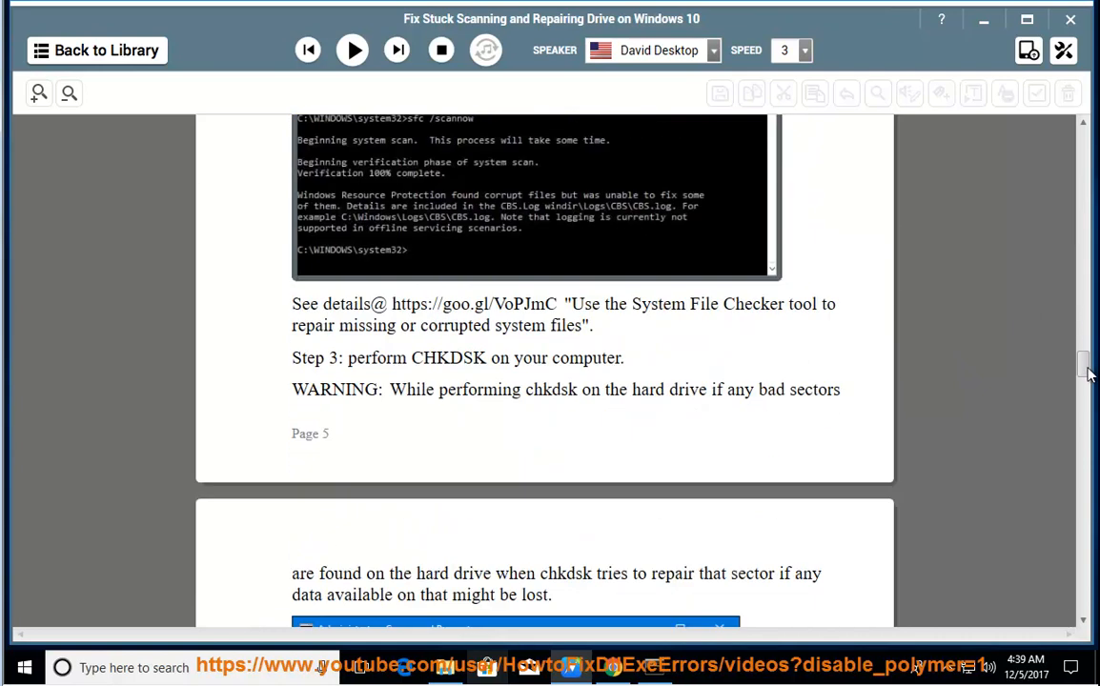
scroll(down, 3)
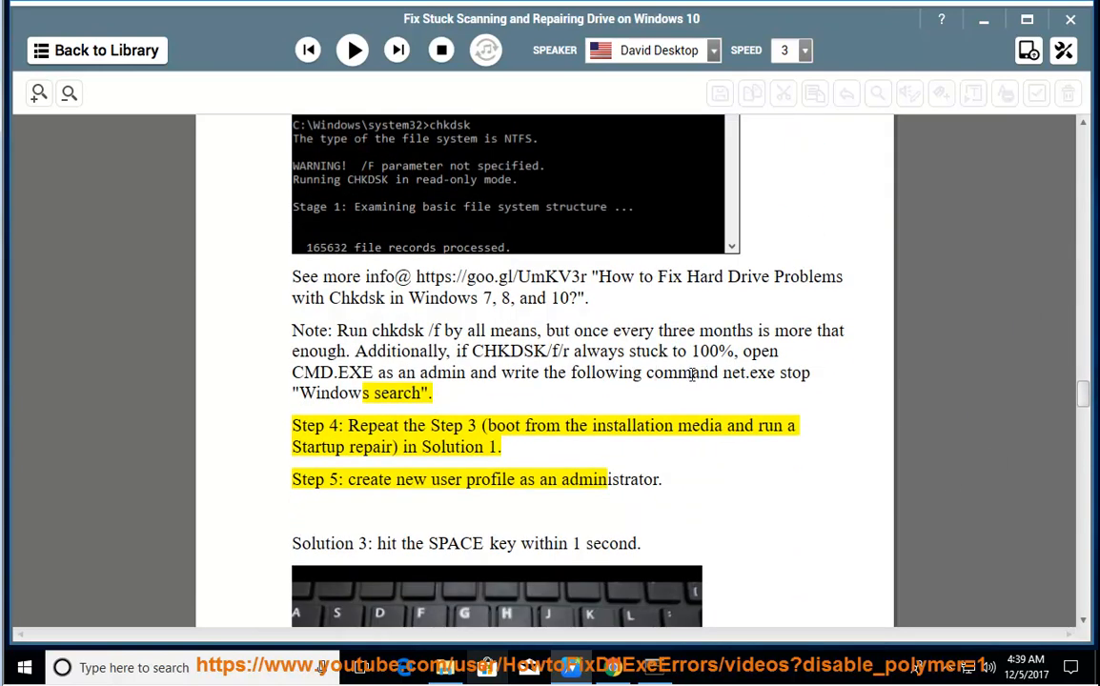
double_click(729, 372)
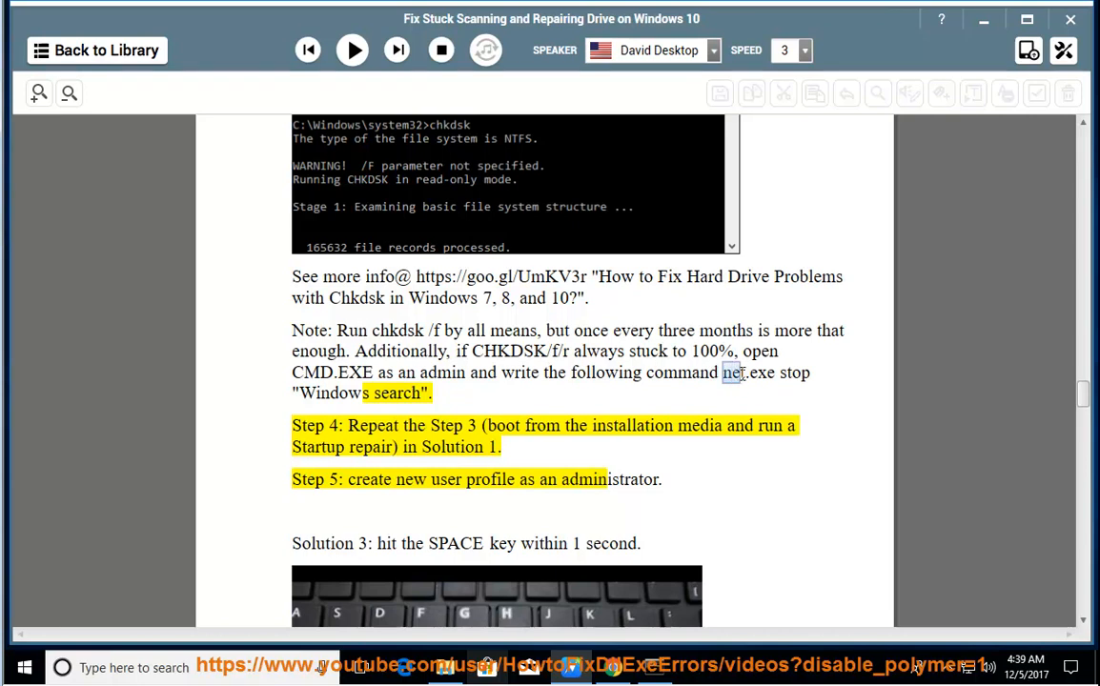
drag(723, 371, 431, 393)
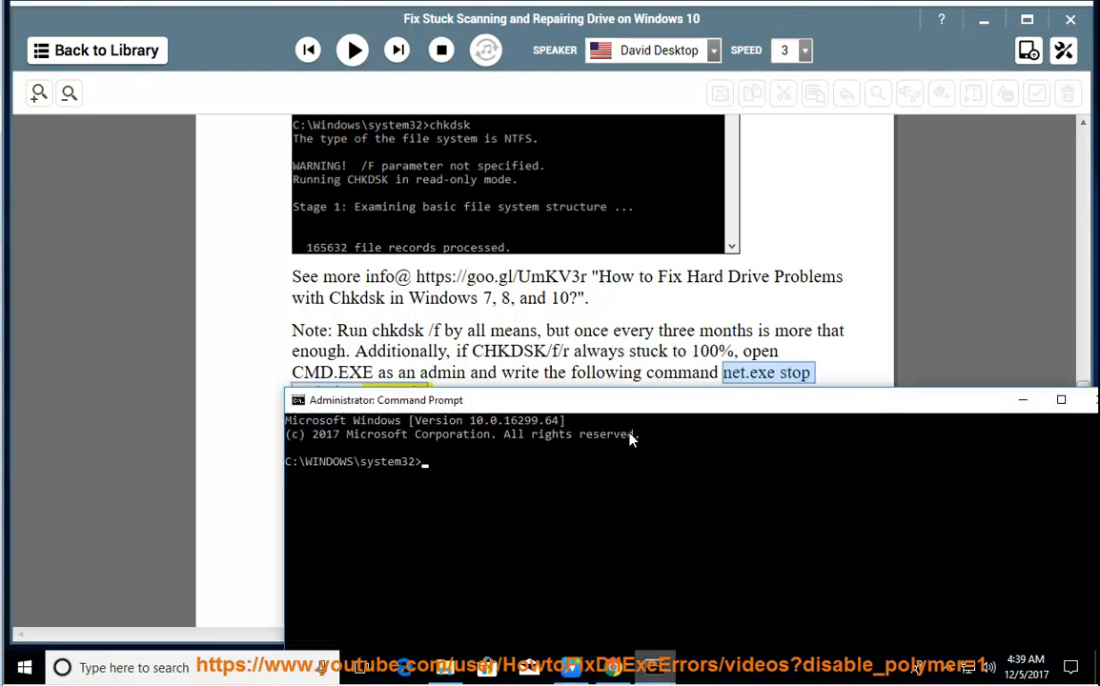
Step: Enter NET.EXE STOP "WINDOWS SEARCH" ENTER in Command Prompt and close the window
text(NE)
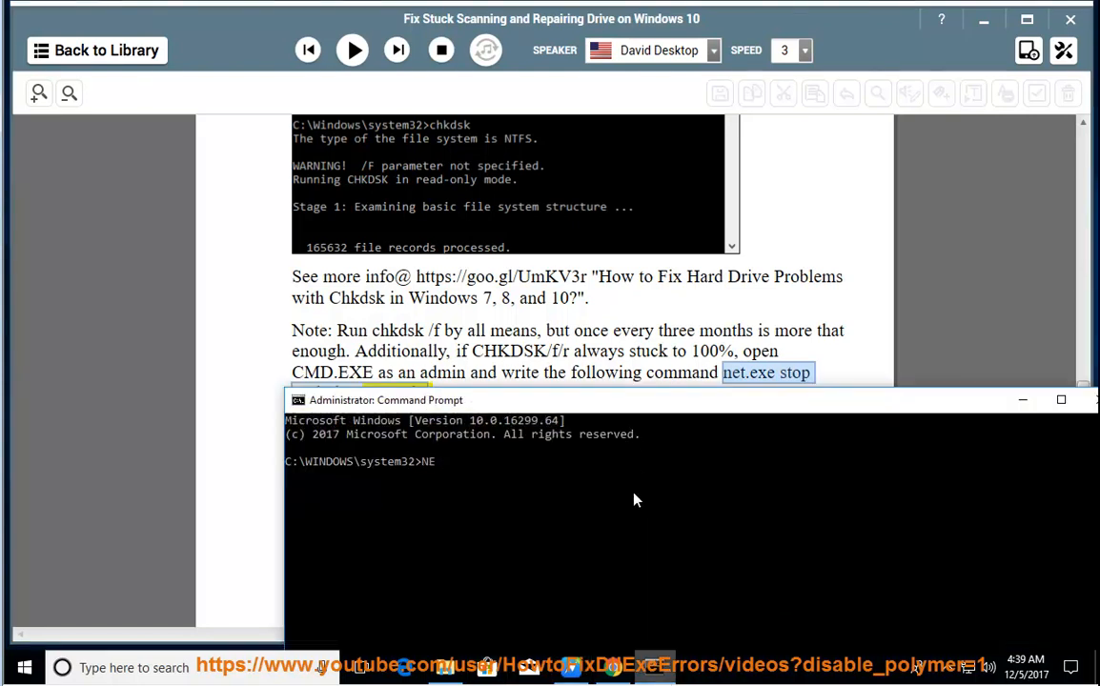
text(T.EX)
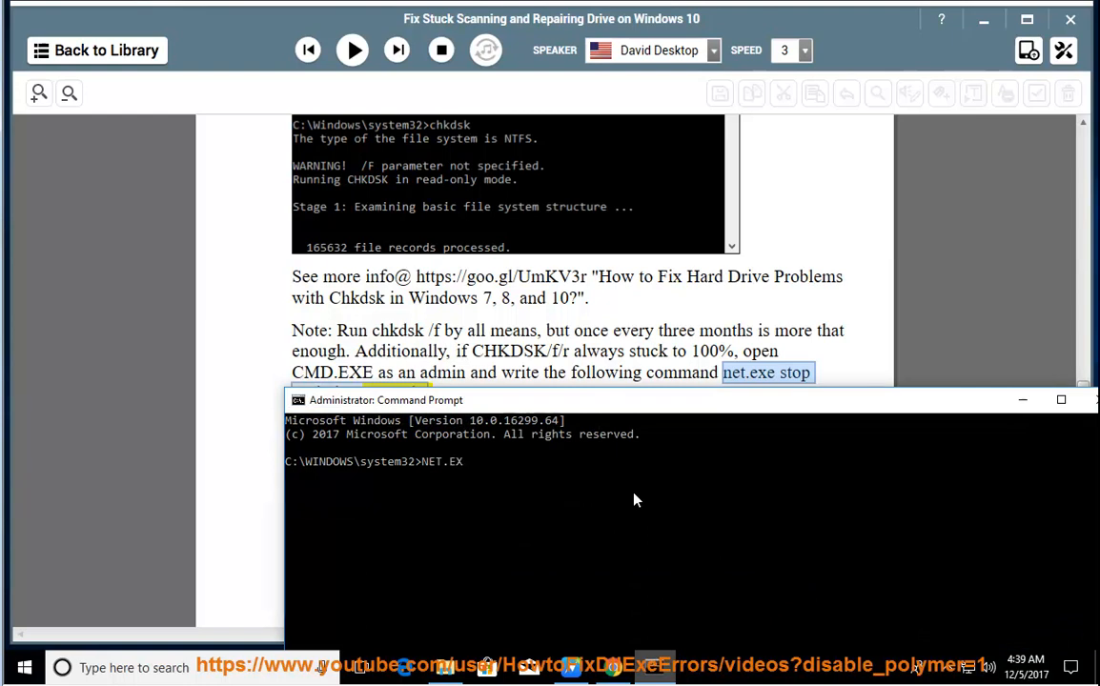
text(STOP)
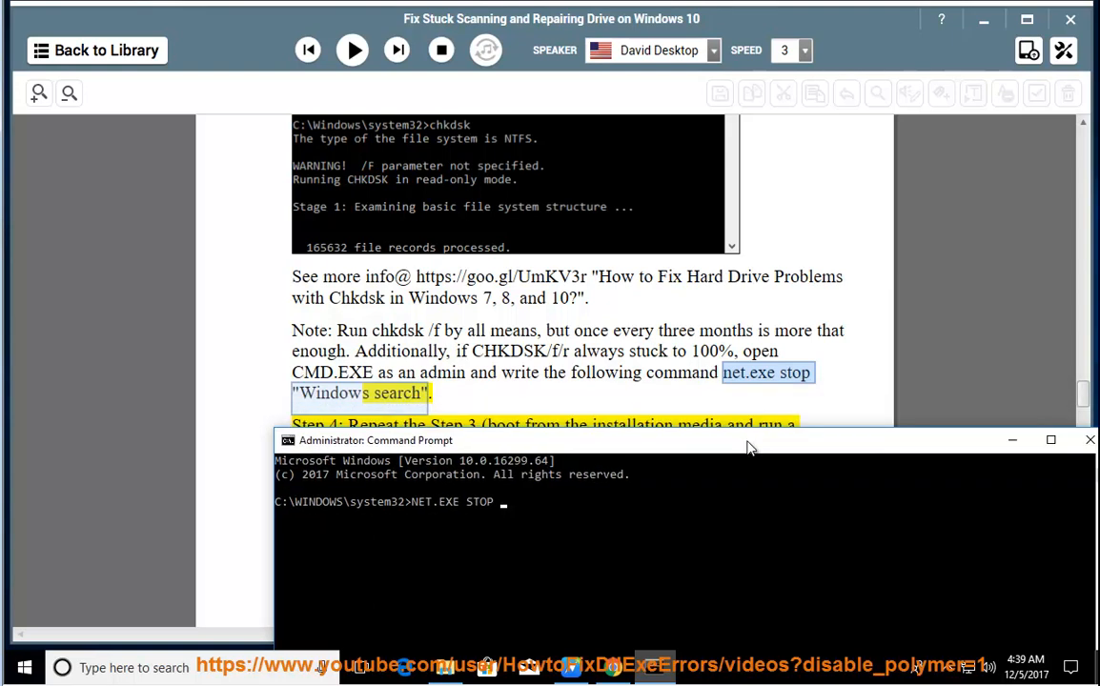
text("WINDOWS)
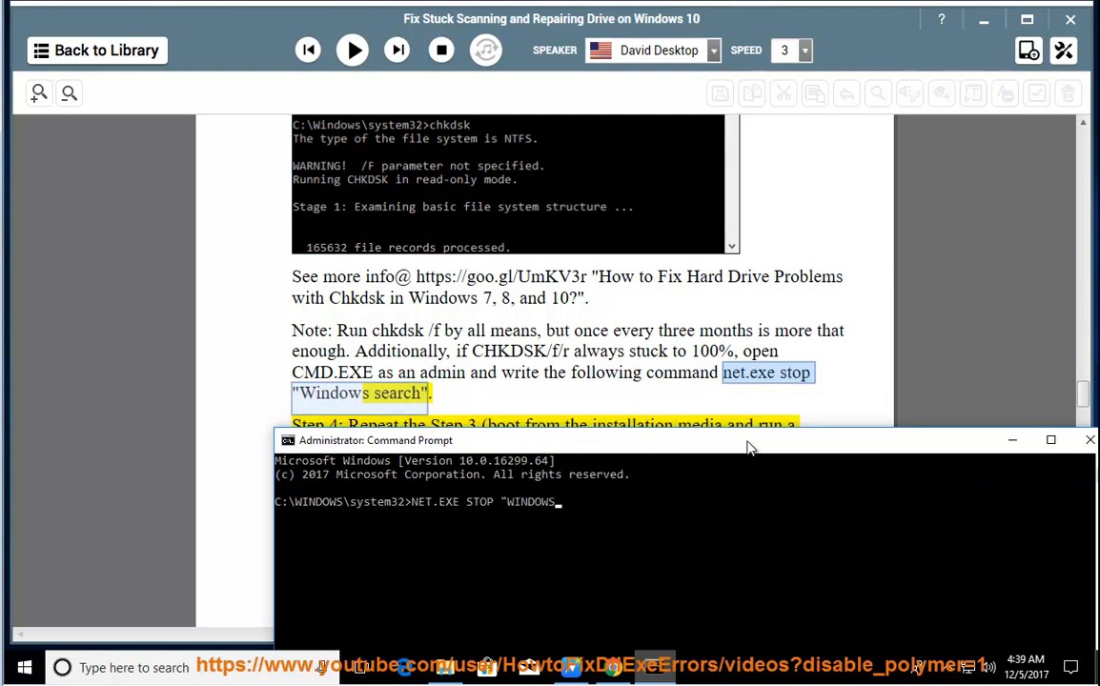
text(SEARCH" PRESS)
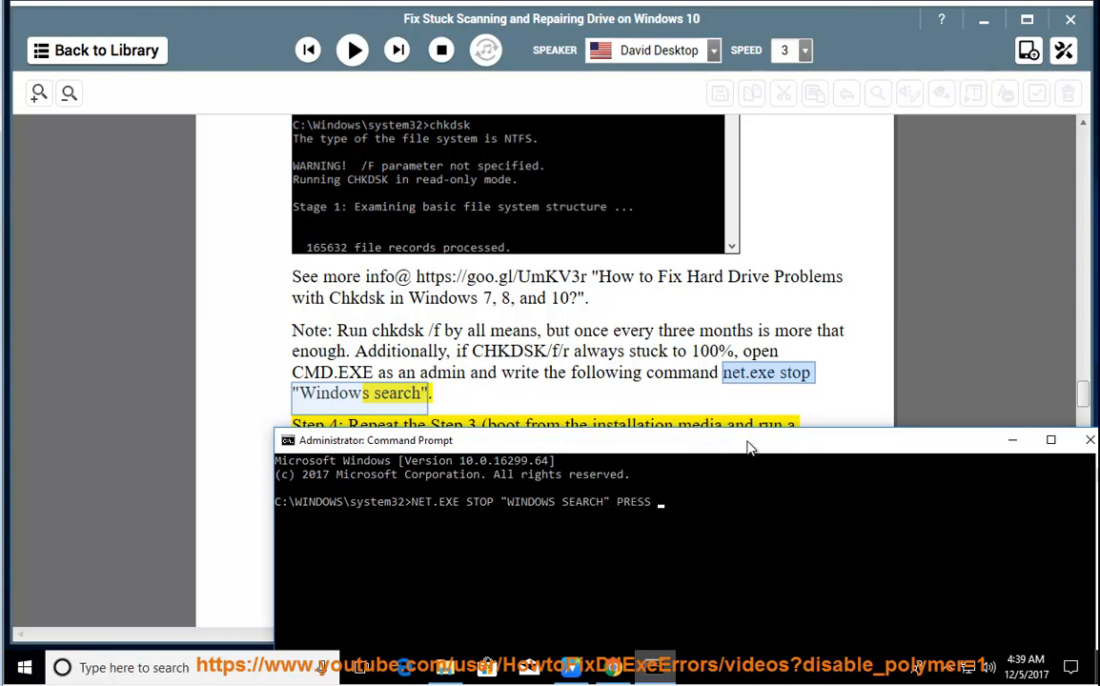
text(ENTER...)
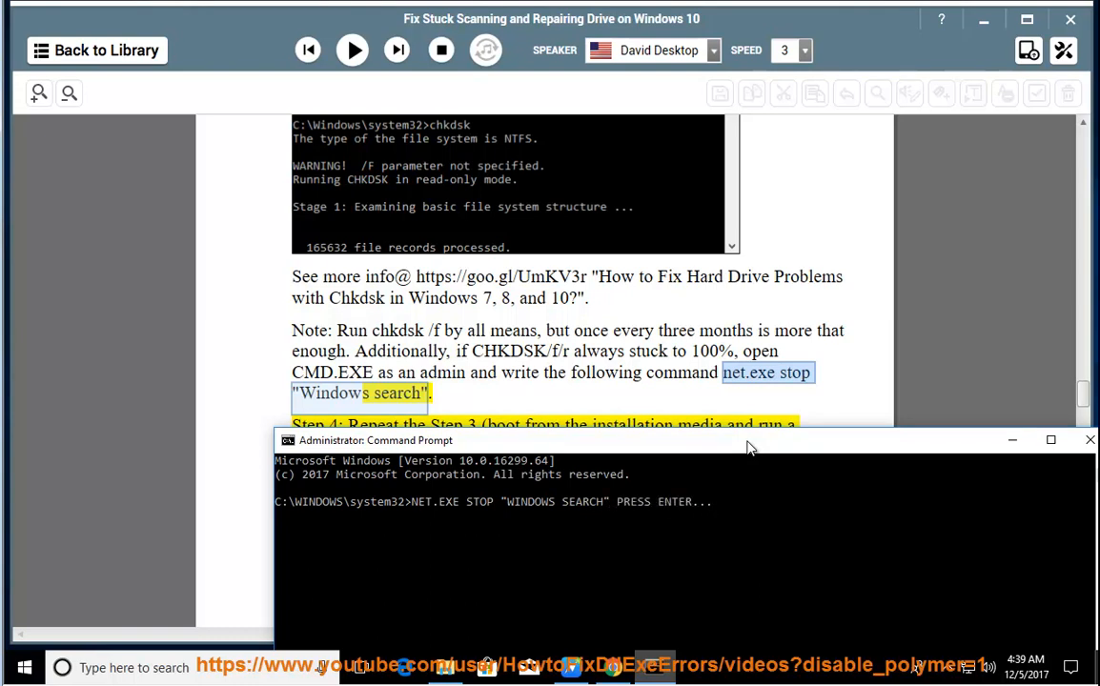
click(1090, 439)
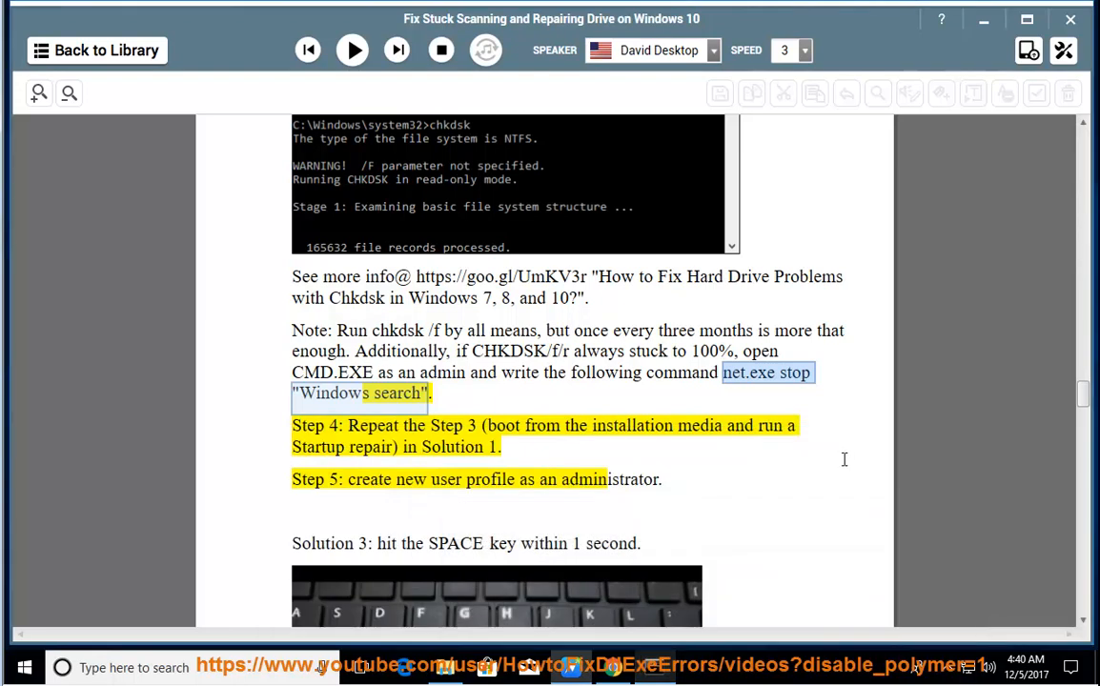
Step: Resume the reading to Step 5 and bring up the Settings accounts window
click(350, 49)
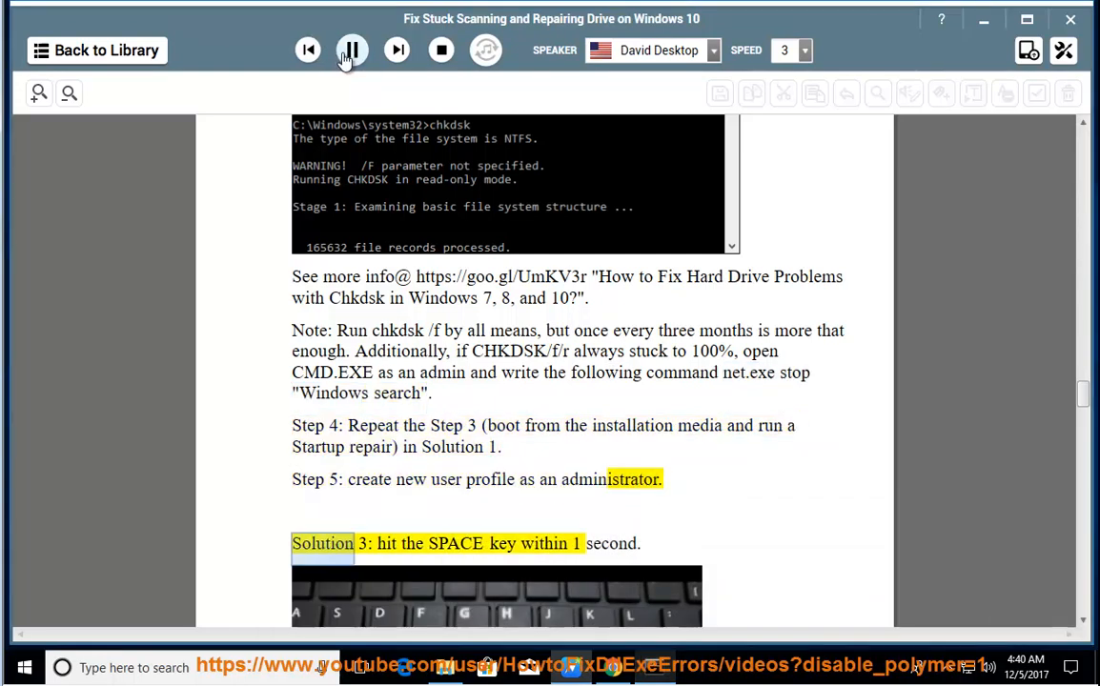
click(351, 50)
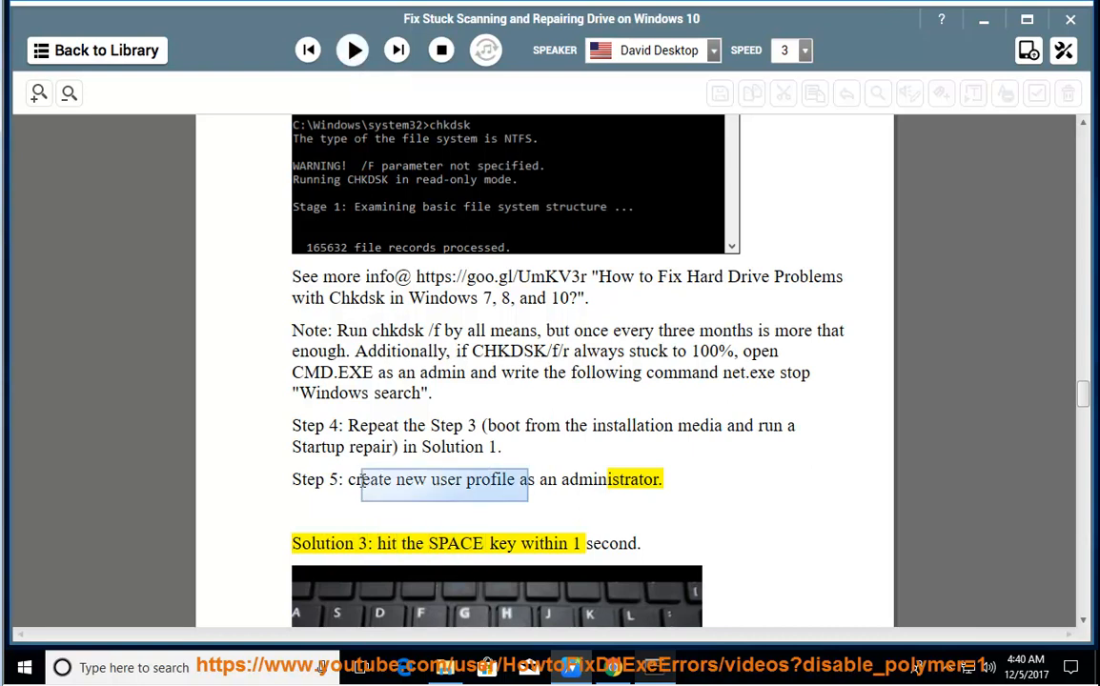
click(23, 667)
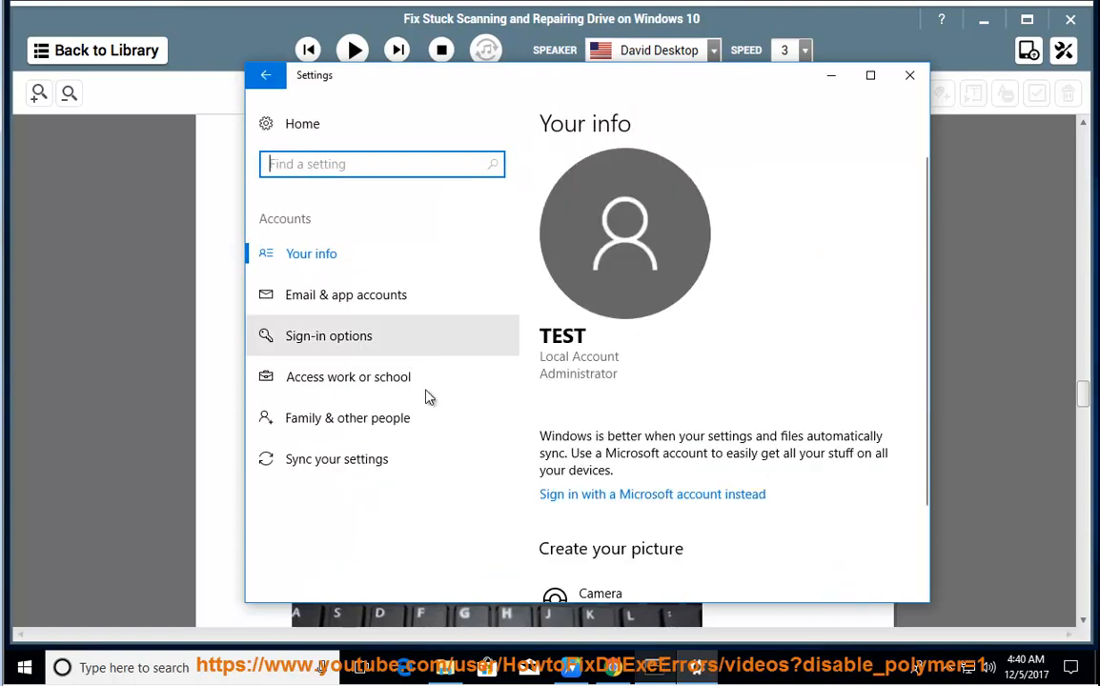
Step: Start adding someone to this PC without sign-in info, keep United States, then back out
click(347, 417)
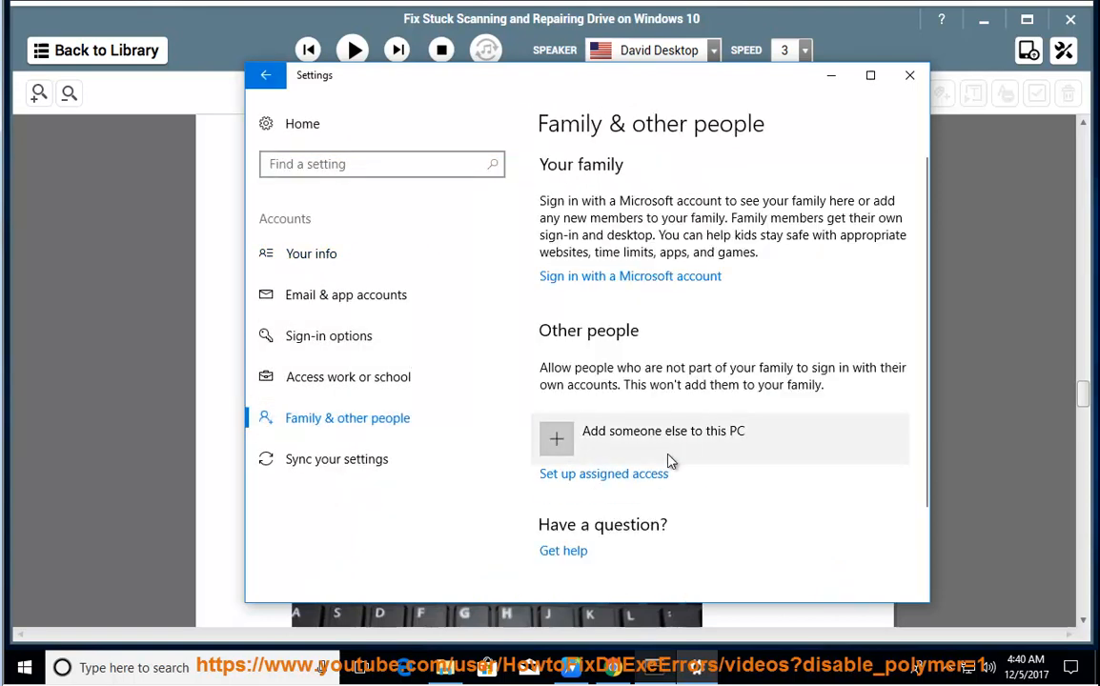
click(631, 274)
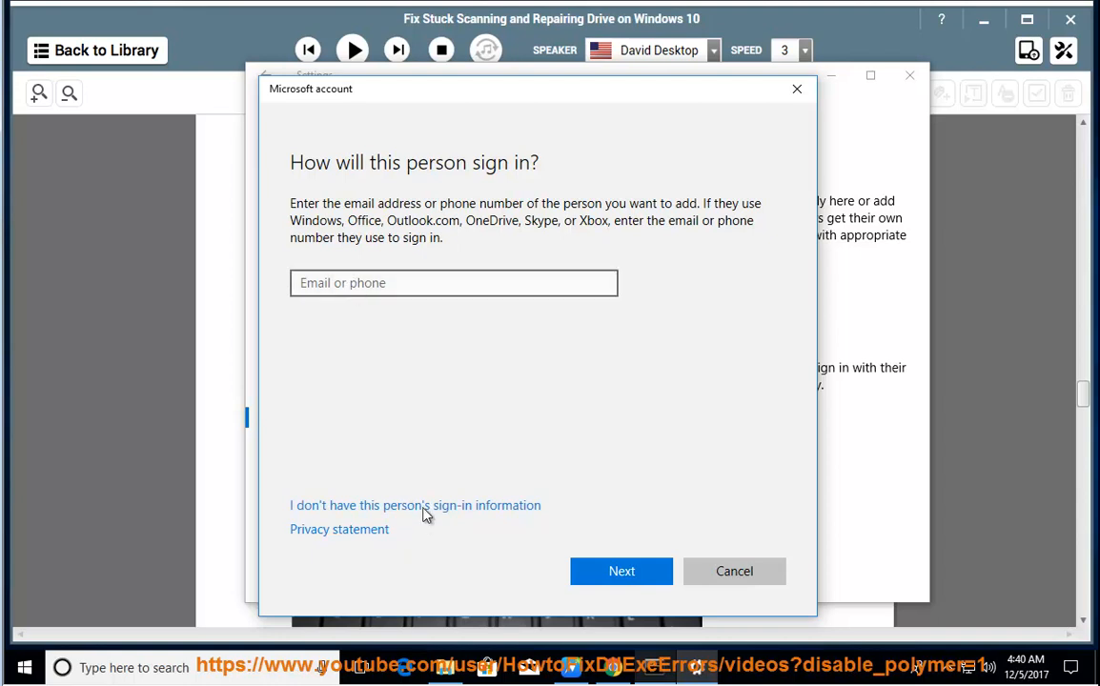
click(415, 505)
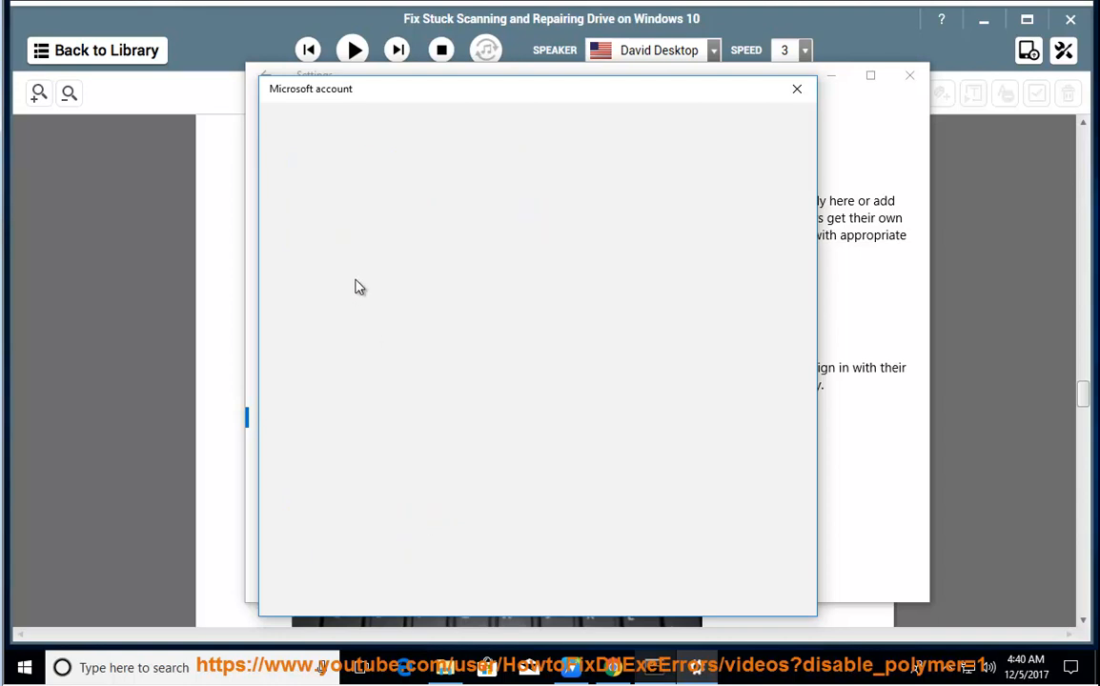
mouse_move(503, 290)
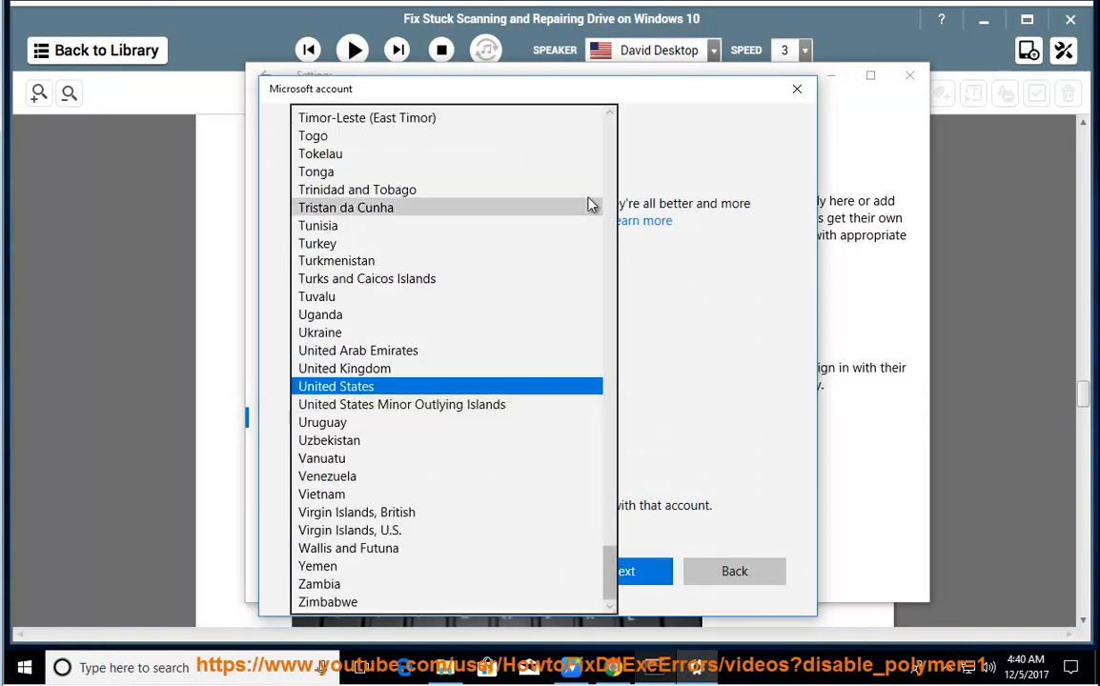
click(335, 385)
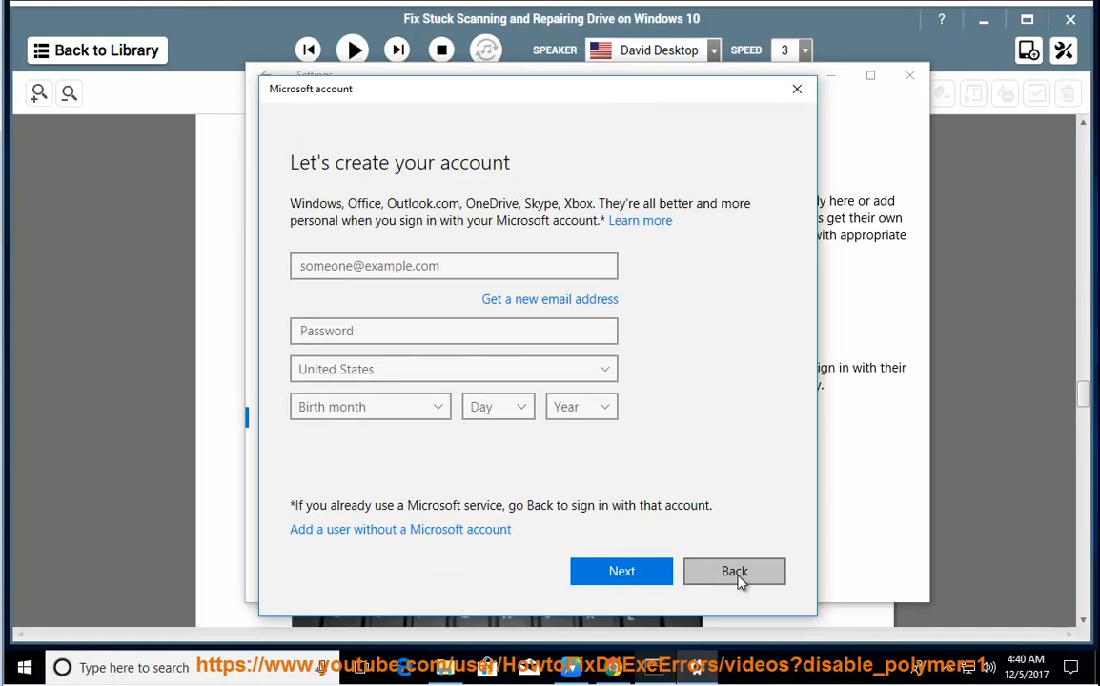
click(734, 572)
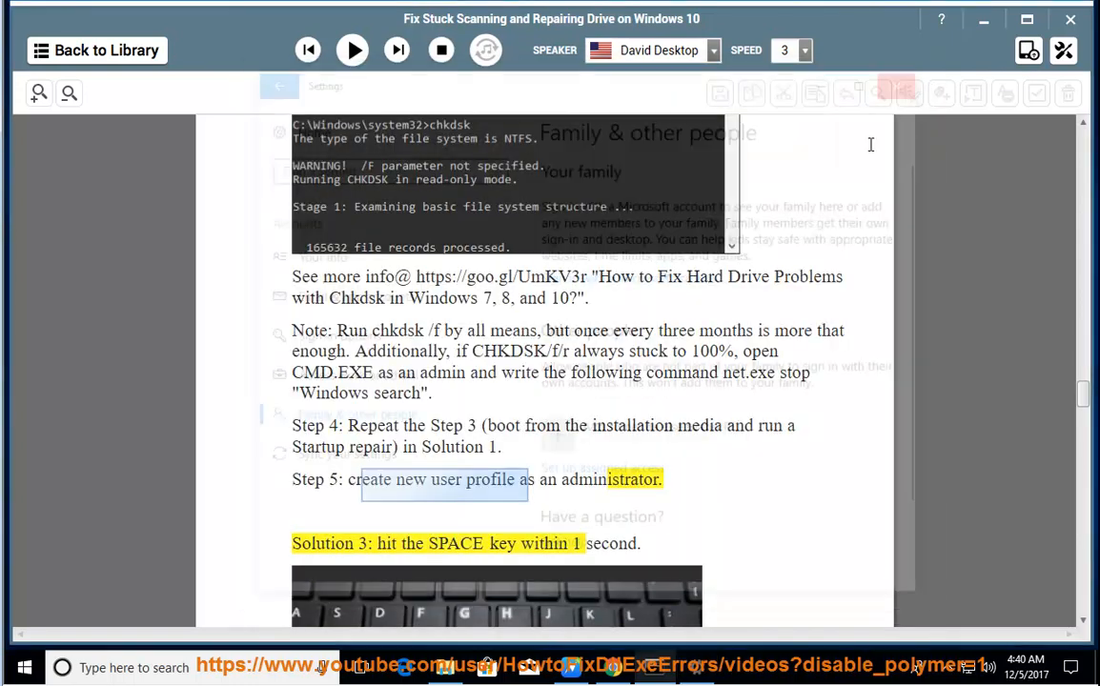
Step: Resume playback and follow it through the first Other voices on the web suggestions
click(350, 50)
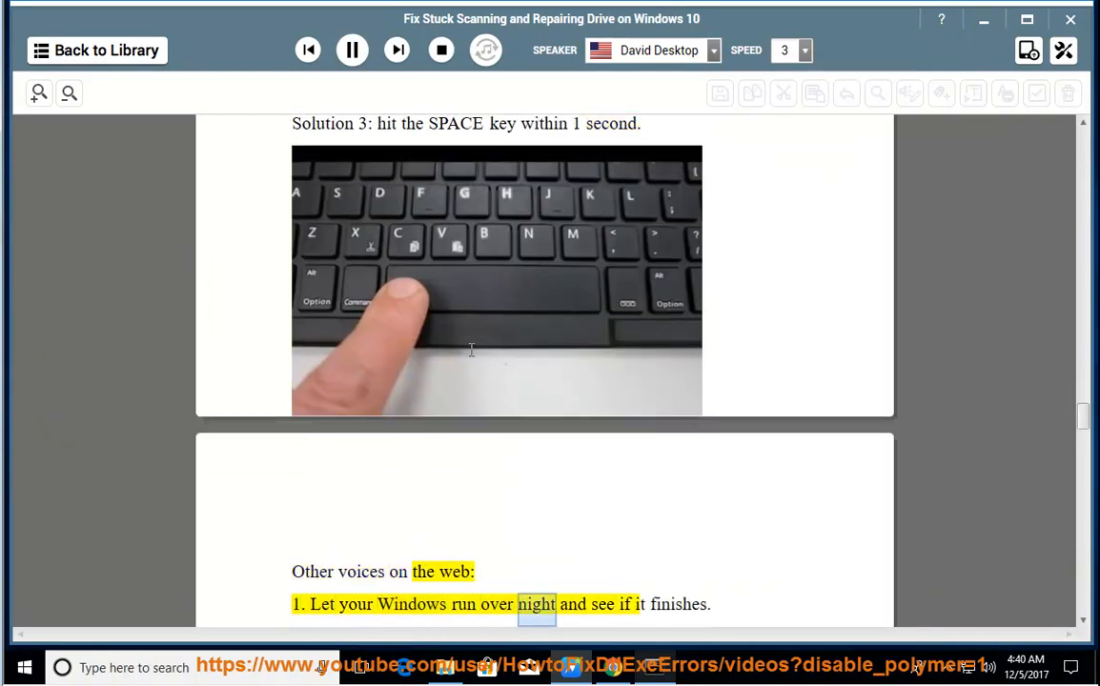
scroll(down, 3)
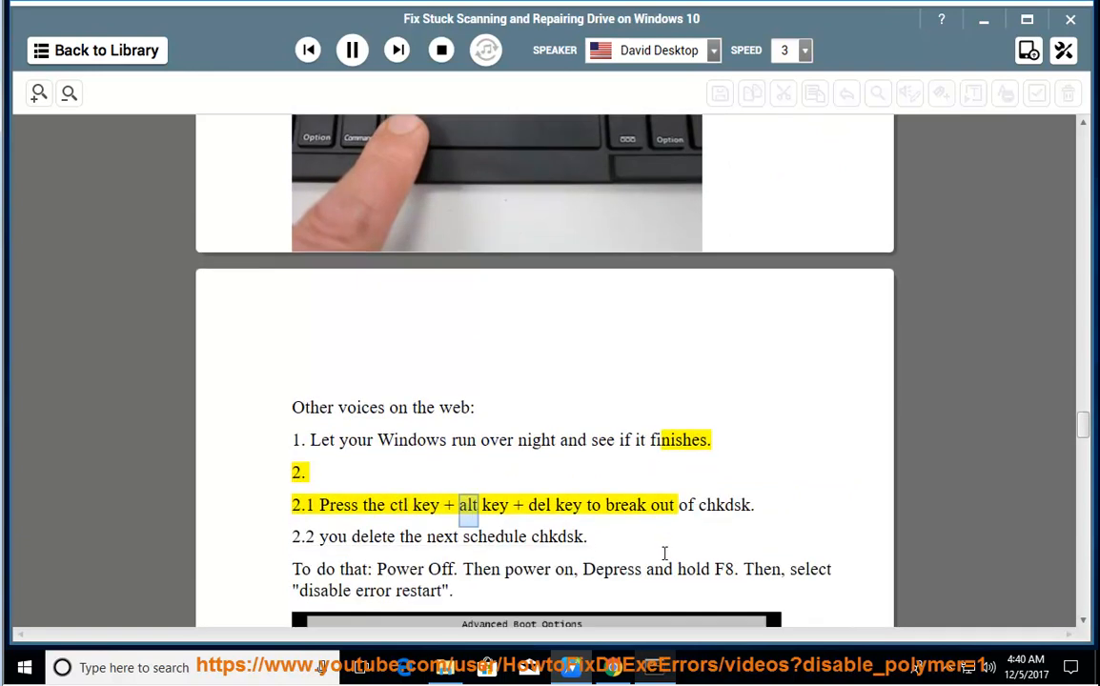
double_click(725, 505)
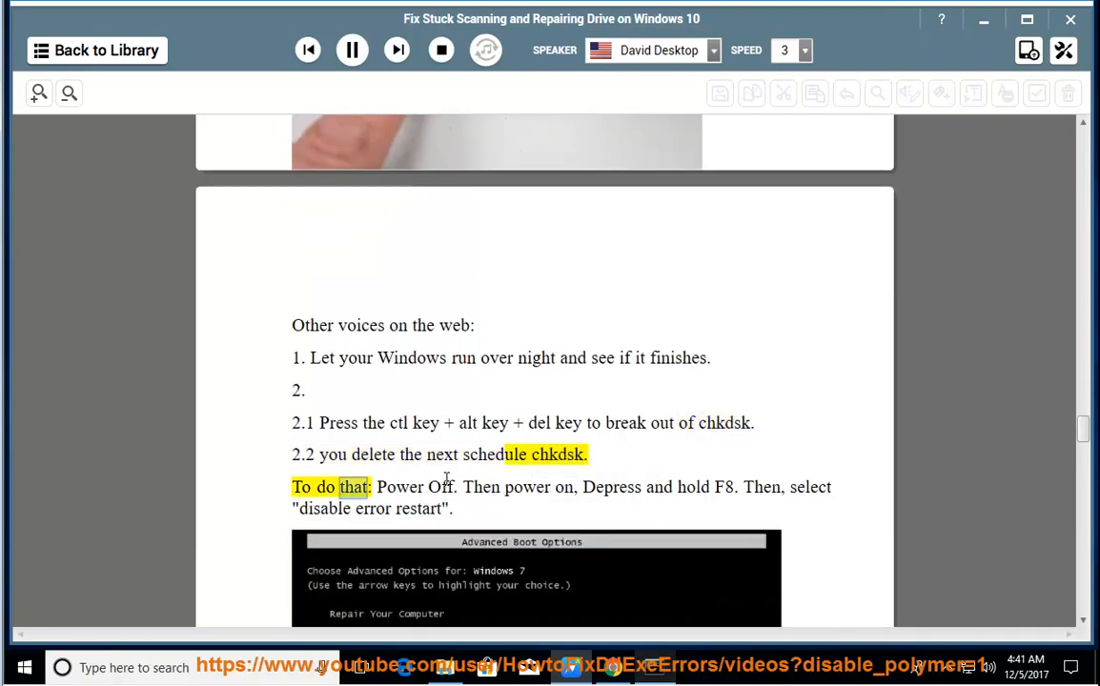
scroll(down, 3)
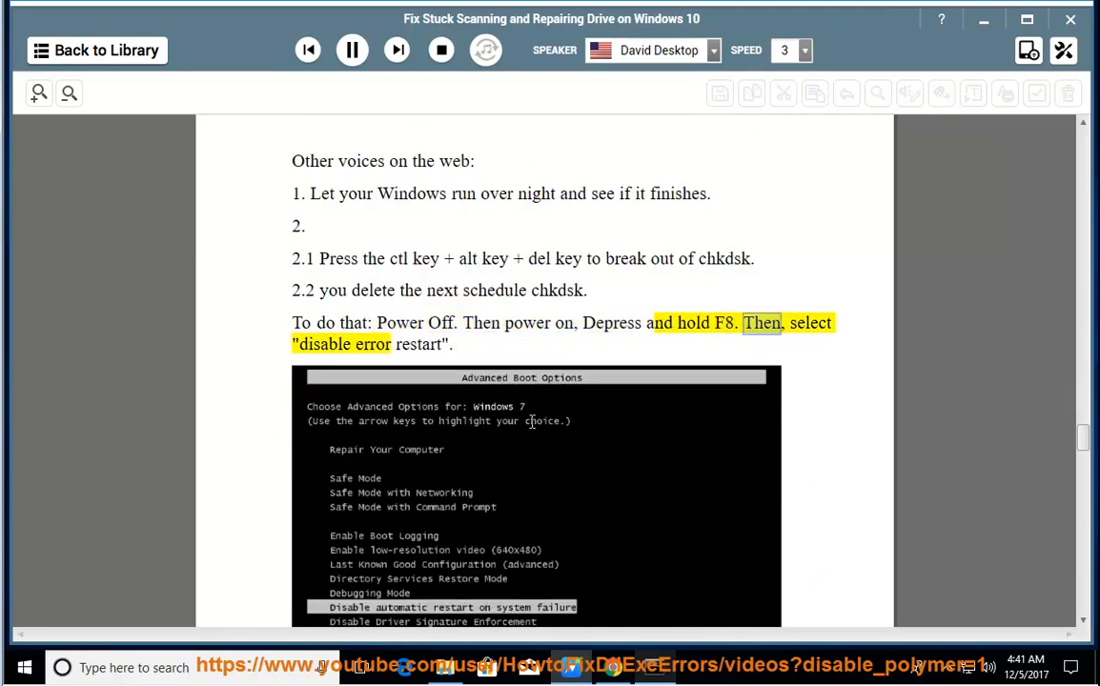
scroll(down, 3)
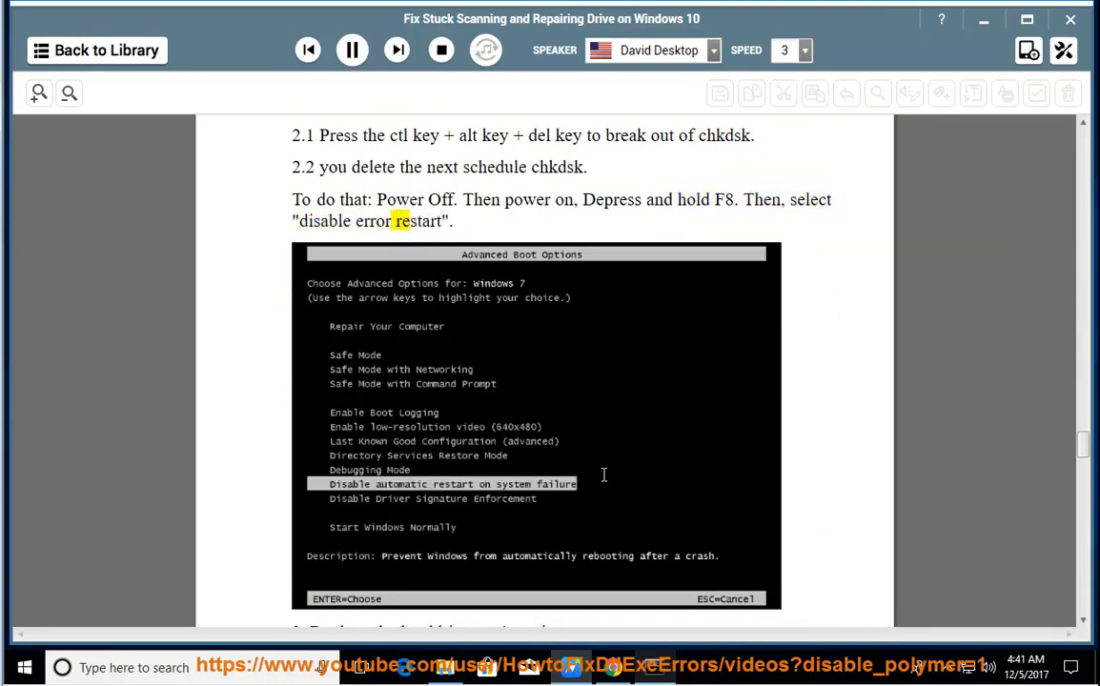
scroll(down, 3)
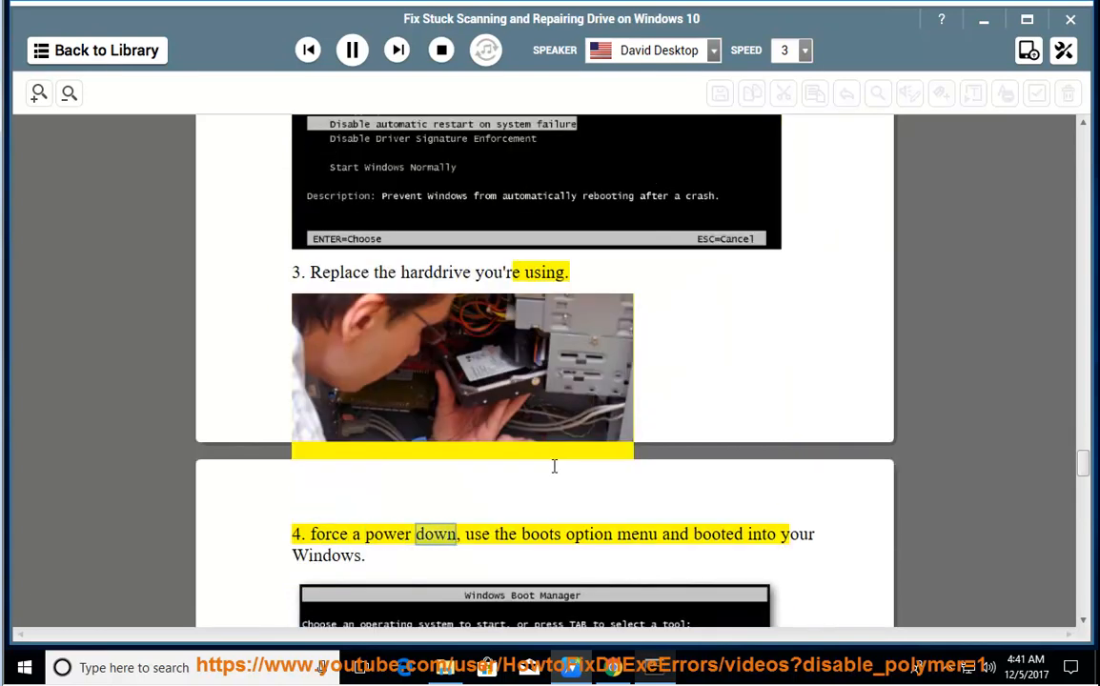
Step: Keep scrolling with the reading down to step 9 on checking the disk for errors
scroll(down, 3)
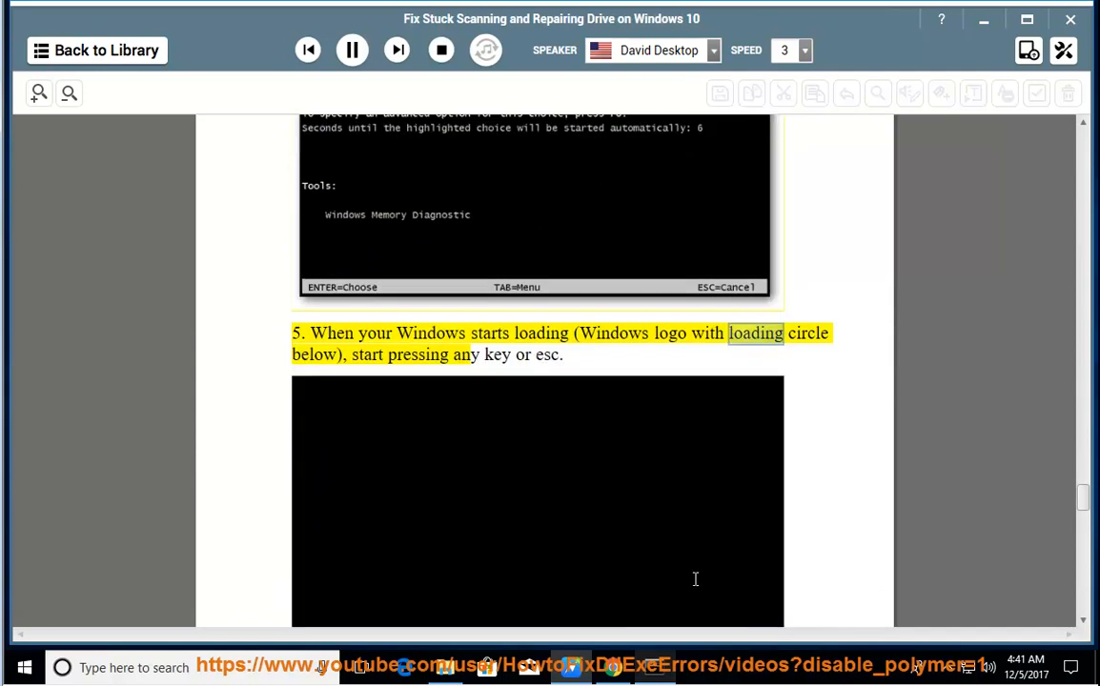
scroll(down, 3)
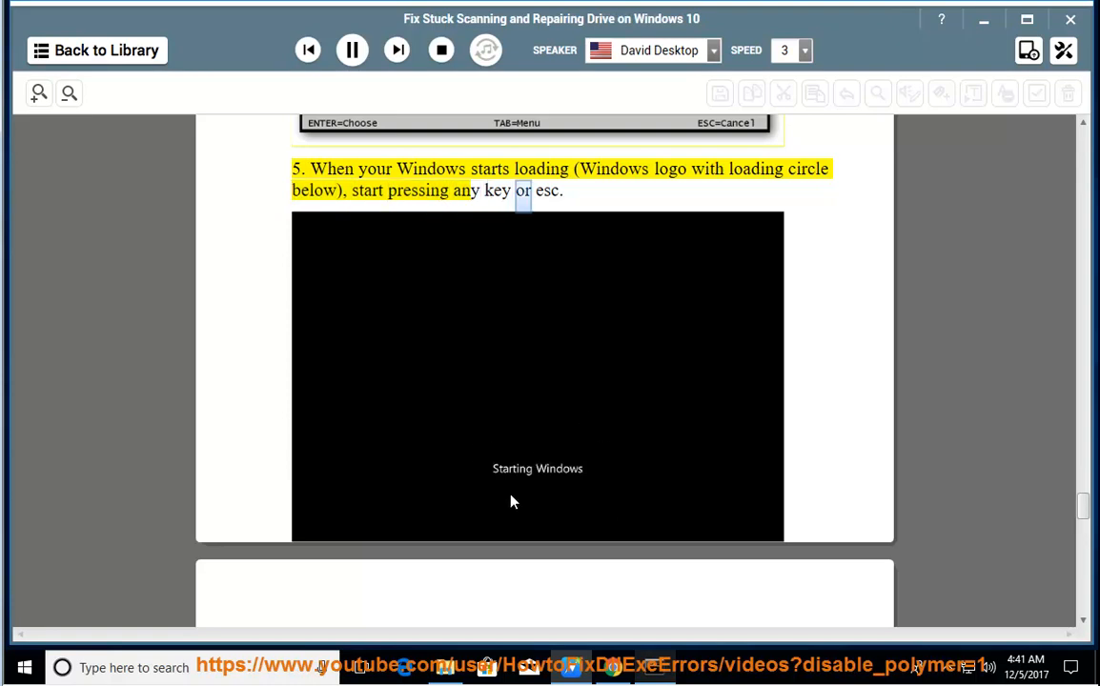
scroll(down, 3)
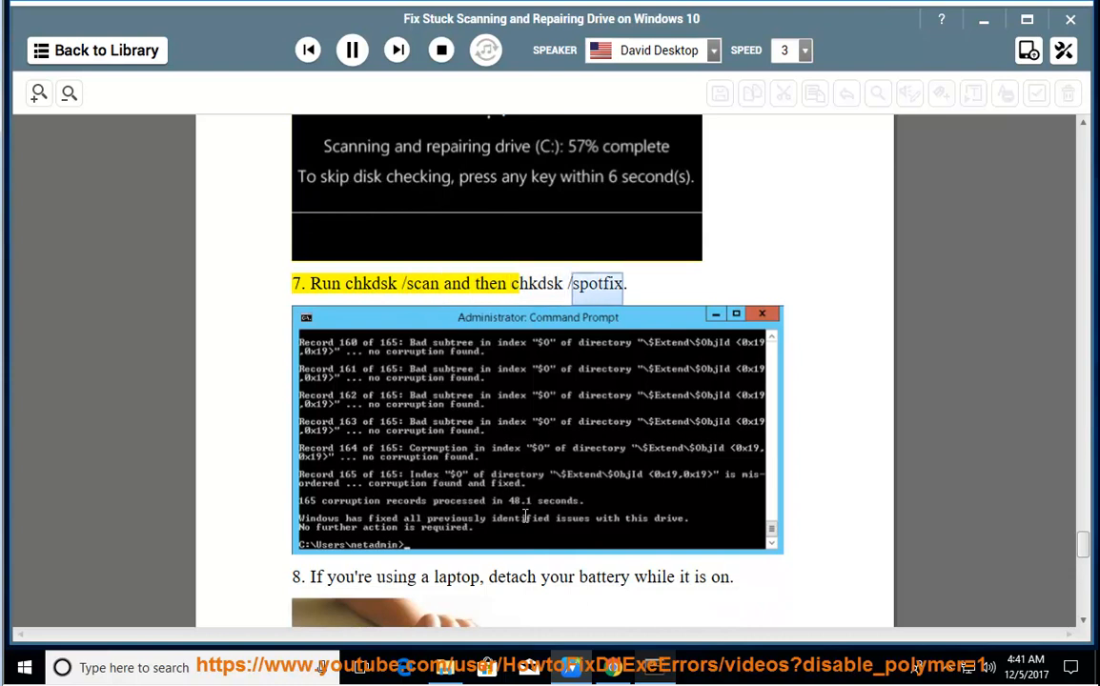
scroll(down, 3)
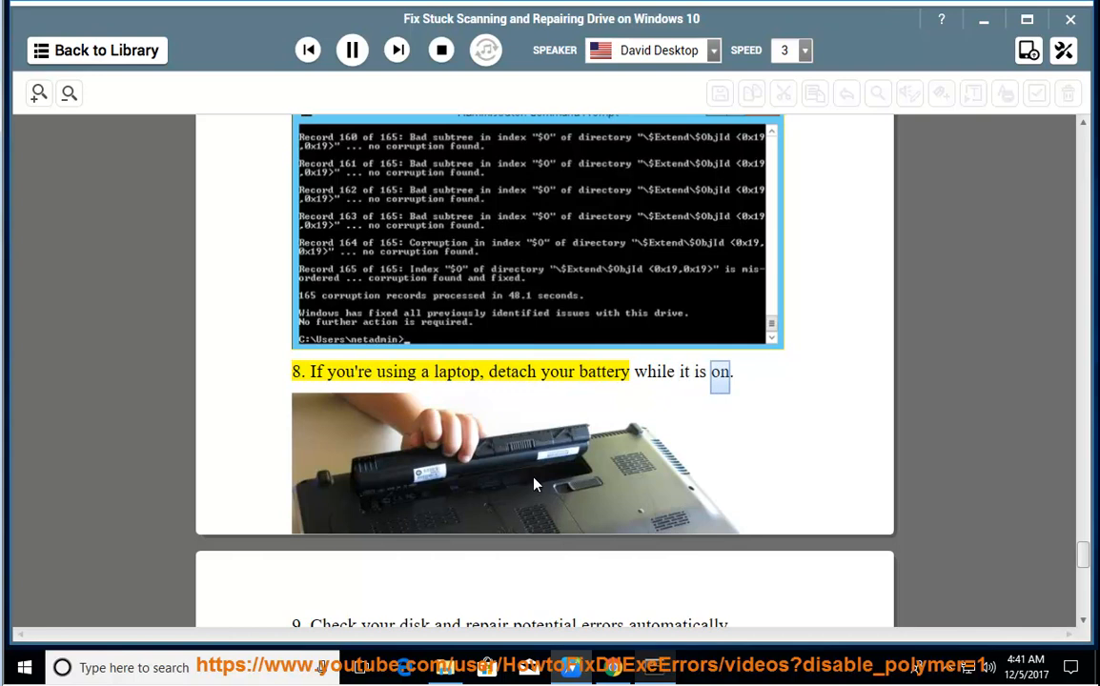
scroll(down, 3)
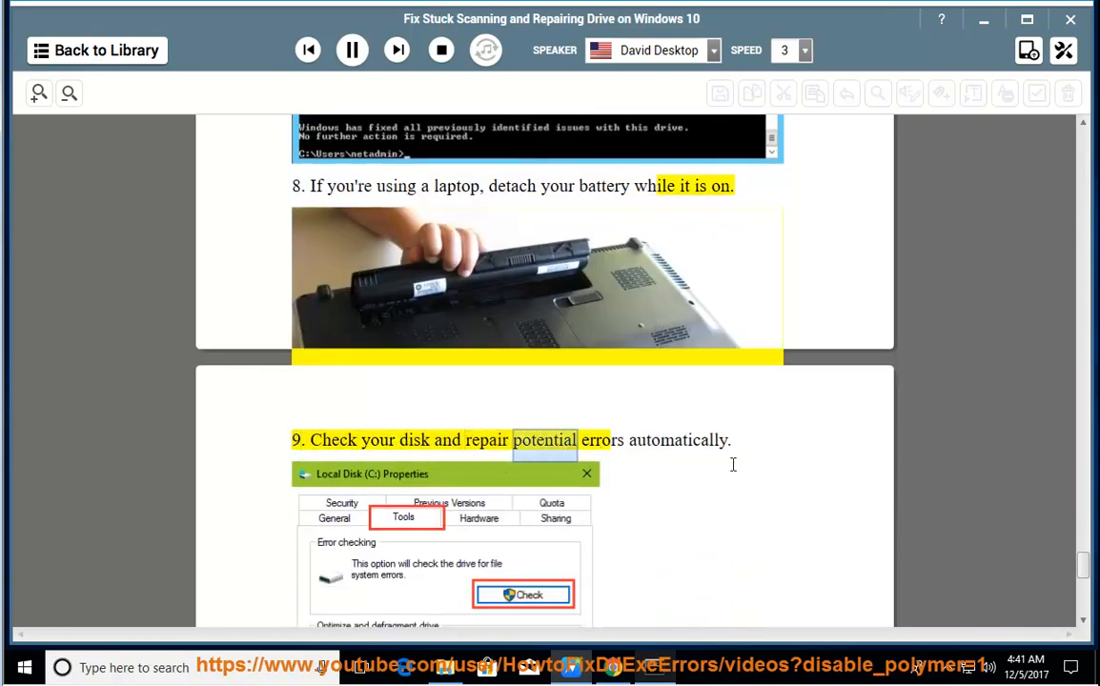
scroll(down, 3)
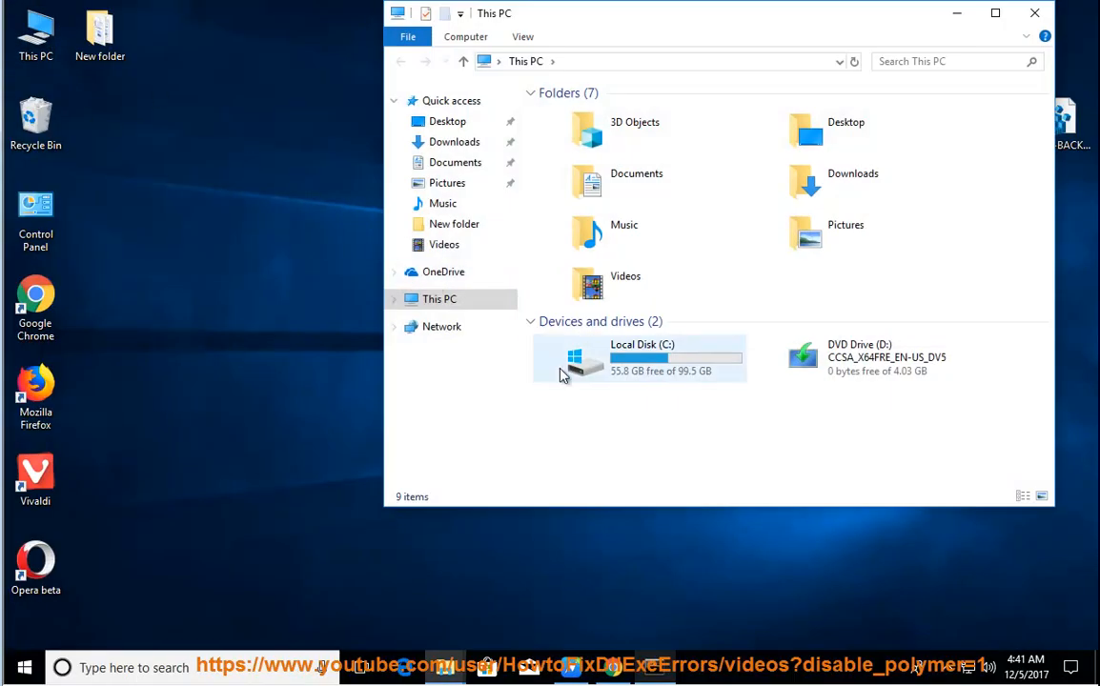
Step: From Local Disk (C:) Properties' Tools page, start error checking on the drive
right_click(638, 358)
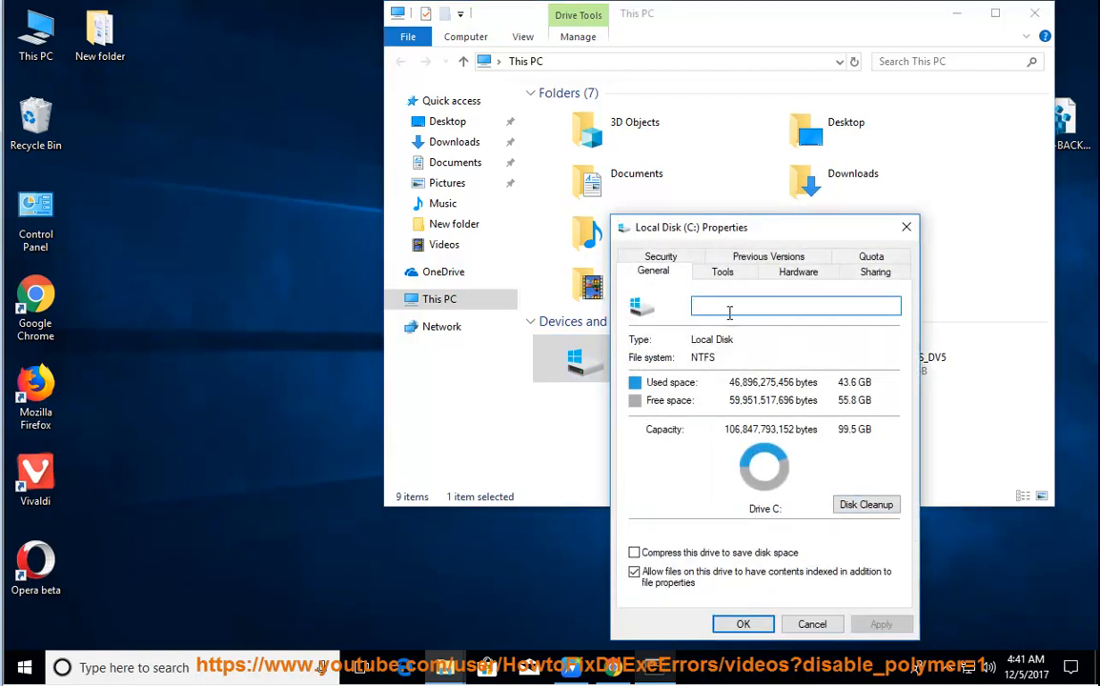
click(721, 271)
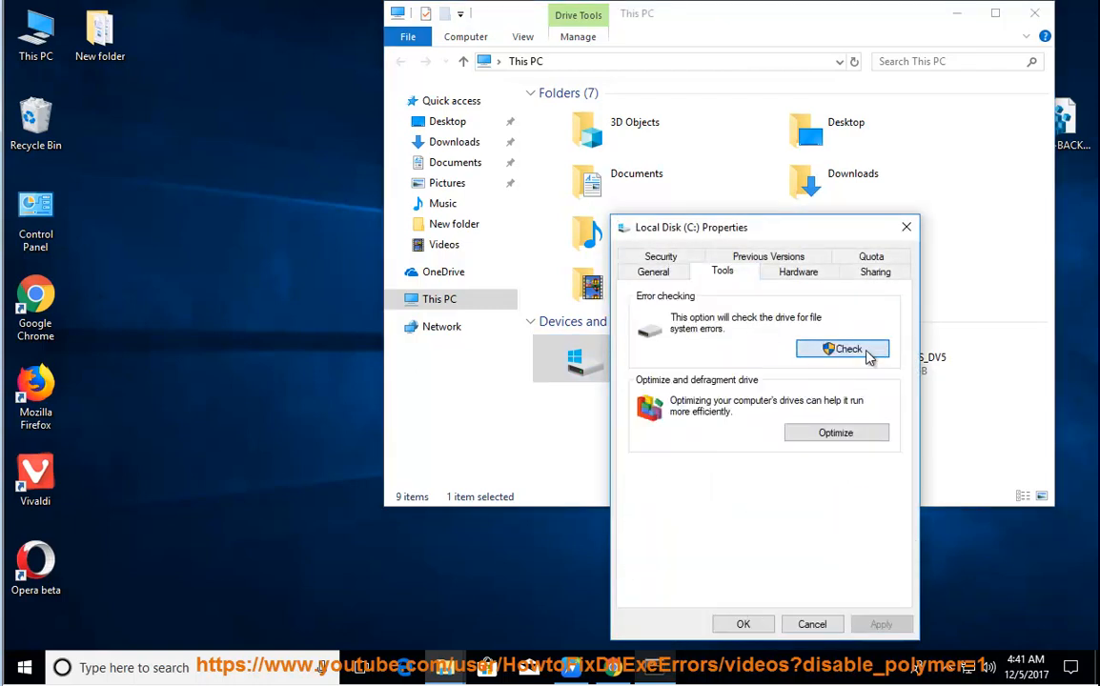
click(842, 349)
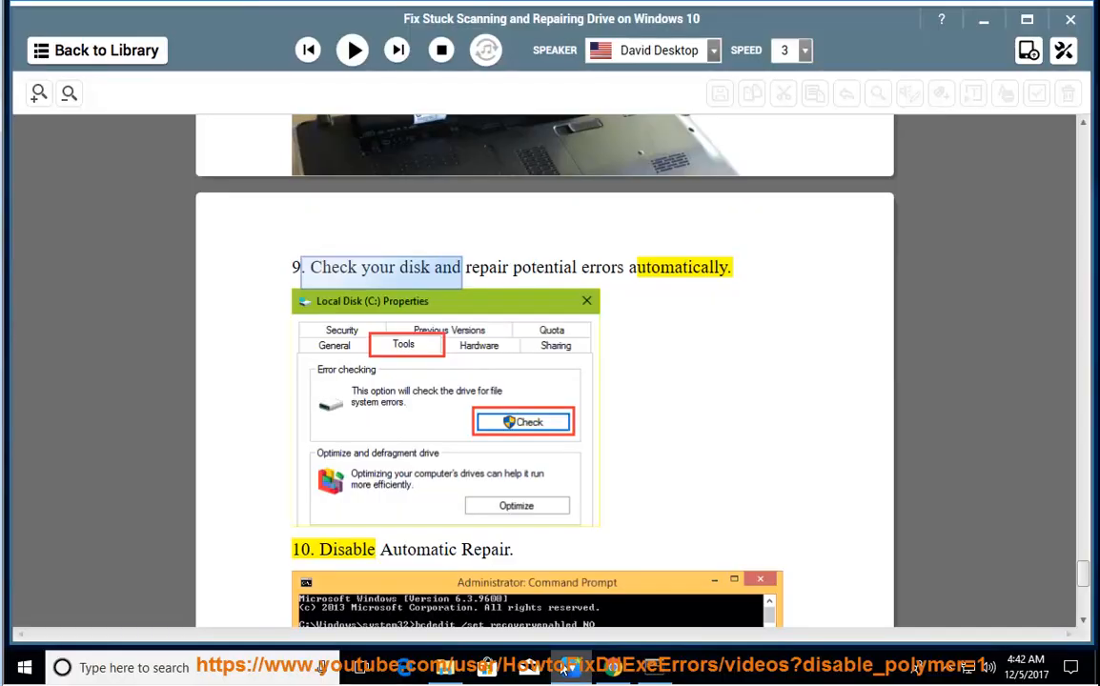
Step: Resume playback so step 10 on disabling Automatic Repair is read aloud
click(350, 49)
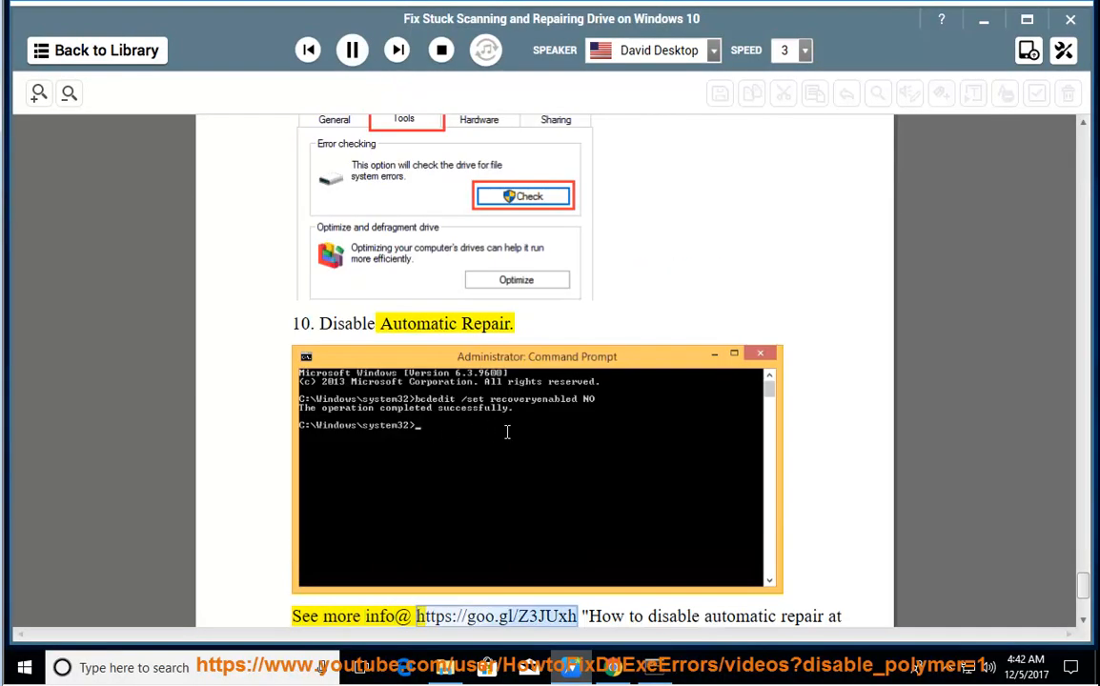
mouse_move(744, 467)
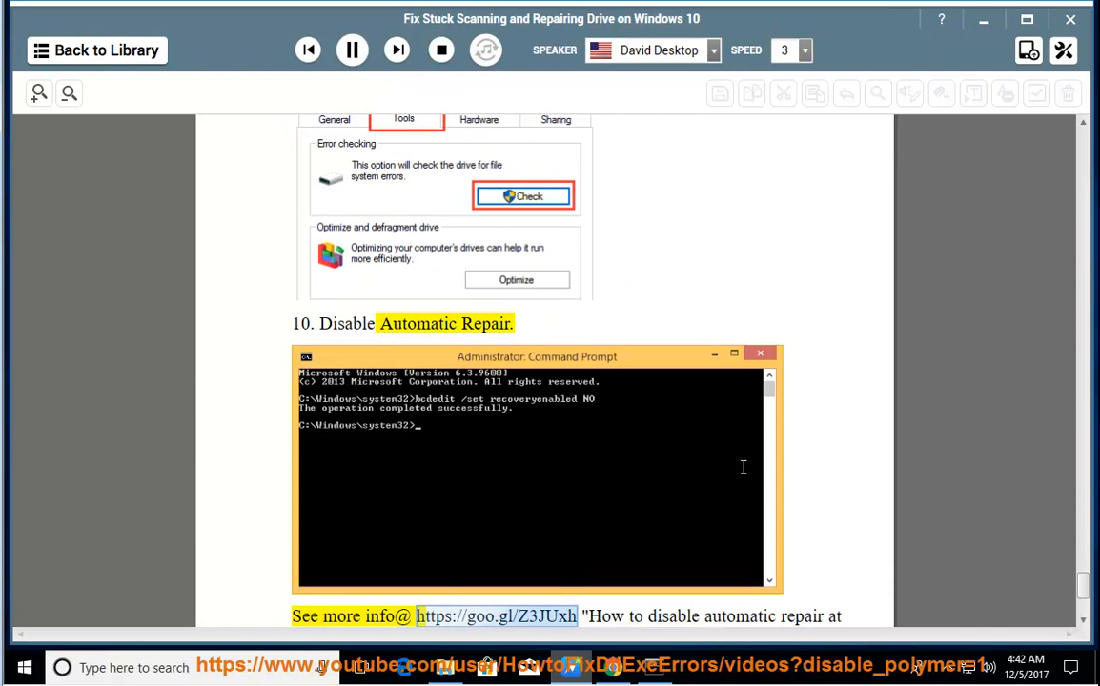